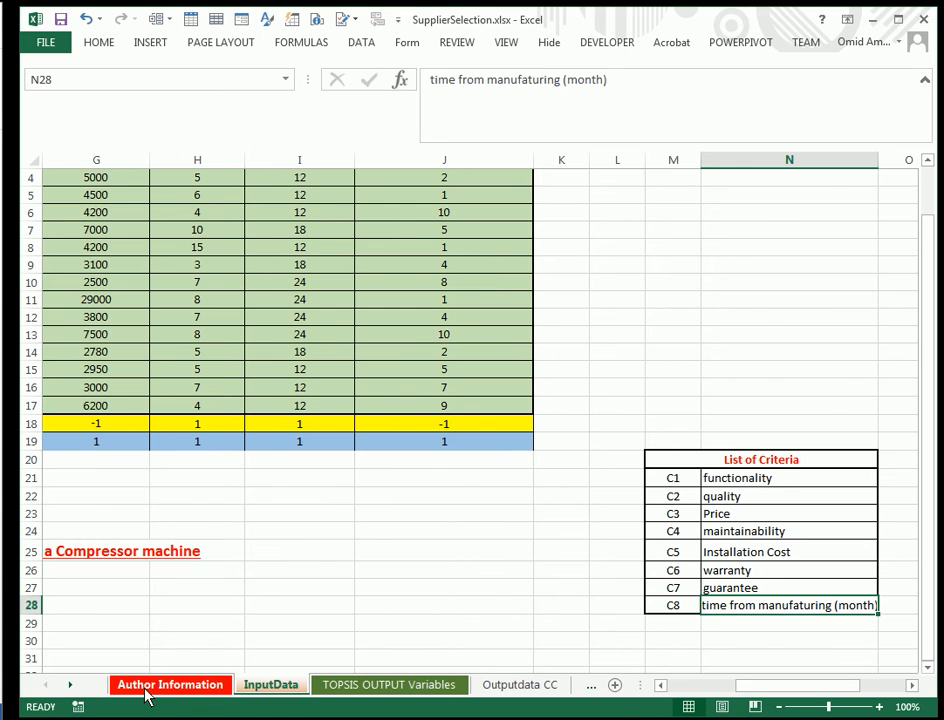
- Show the Author Information sheet with the TOPSIS File Exchange and training video links
click(170, 684)
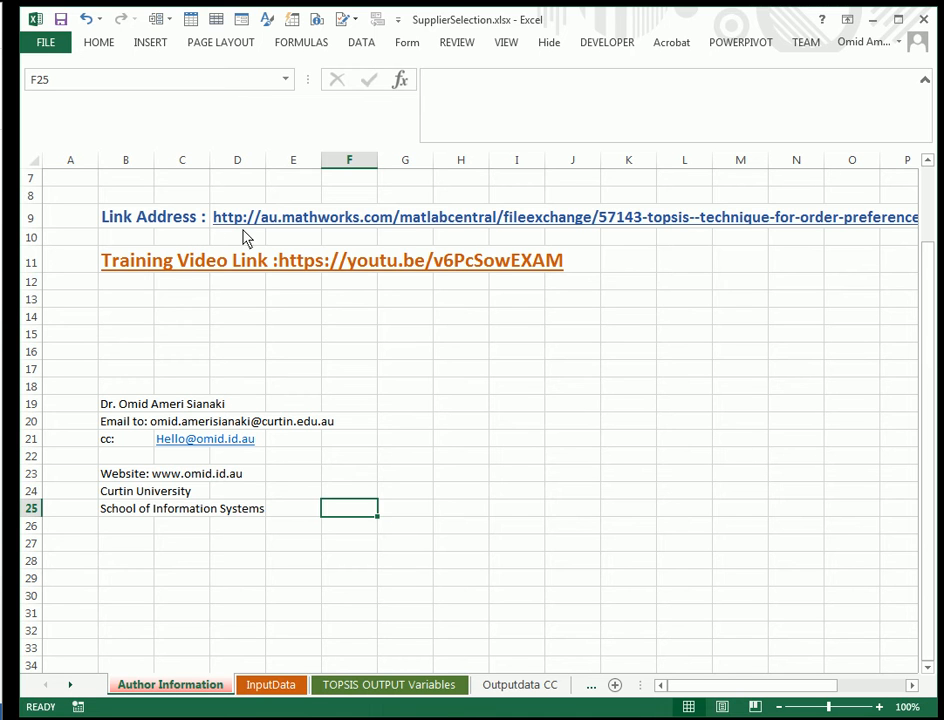
mouse_move(310, 216)
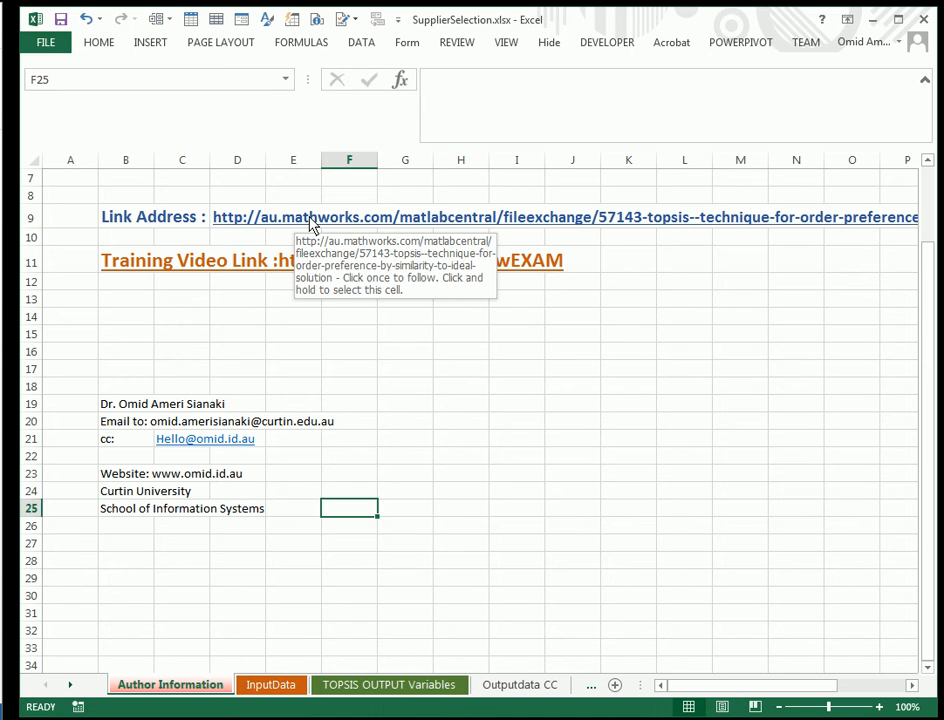
mouse_move(388, 224)
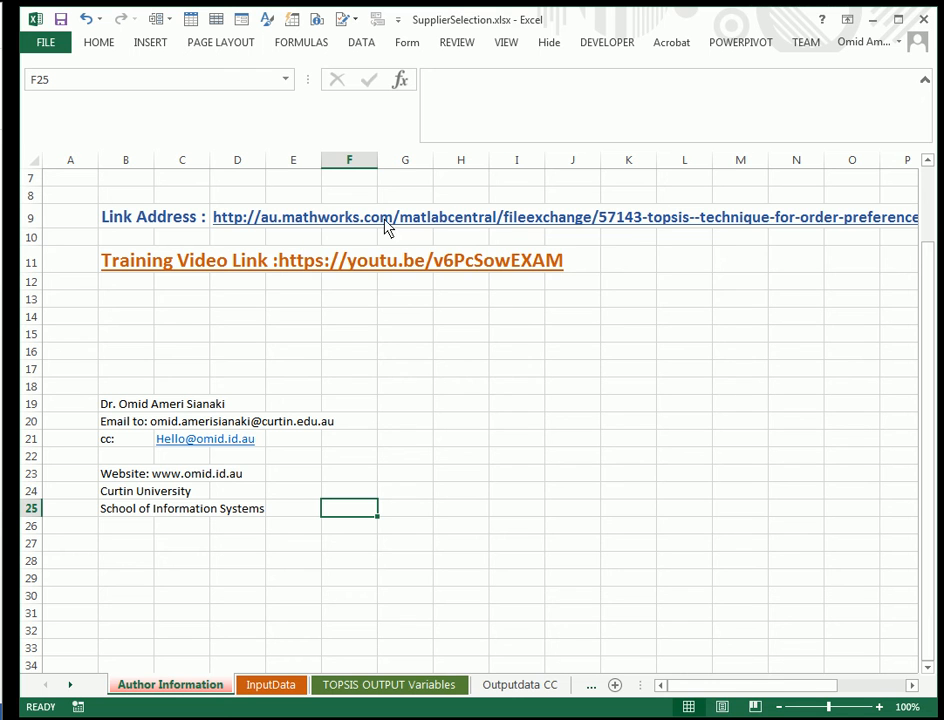
mouse_move(536, 224)
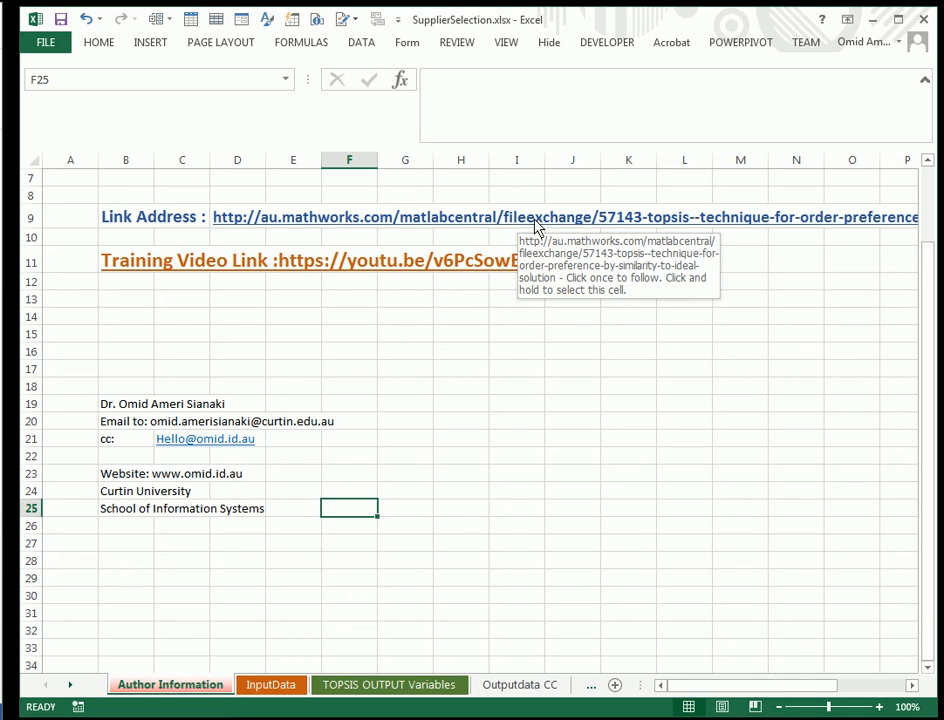
mouse_move(304, 264)
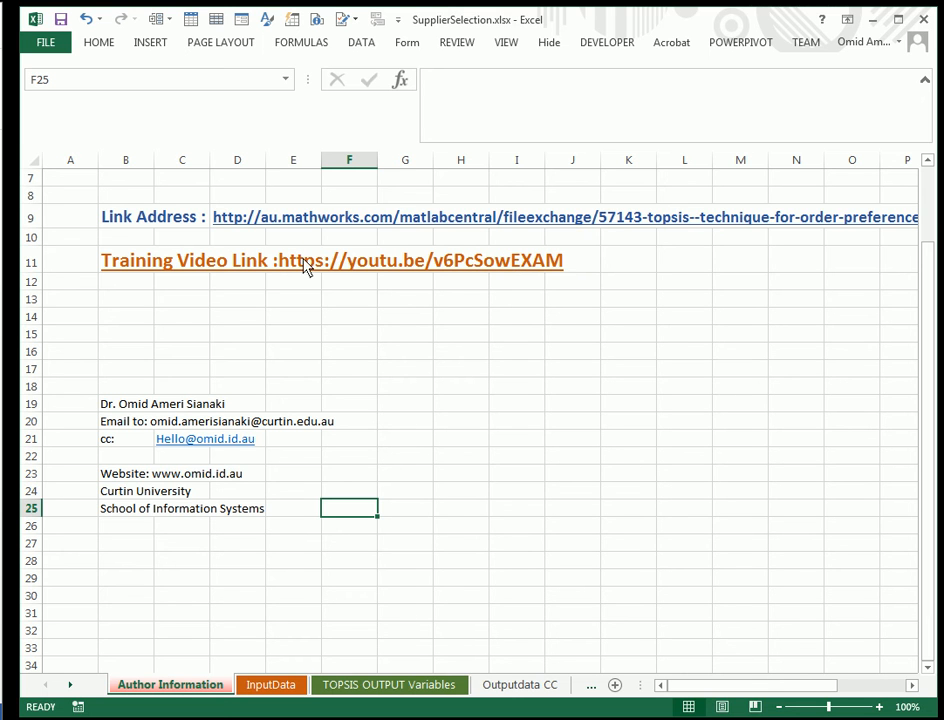
mouse_move(436, 490)
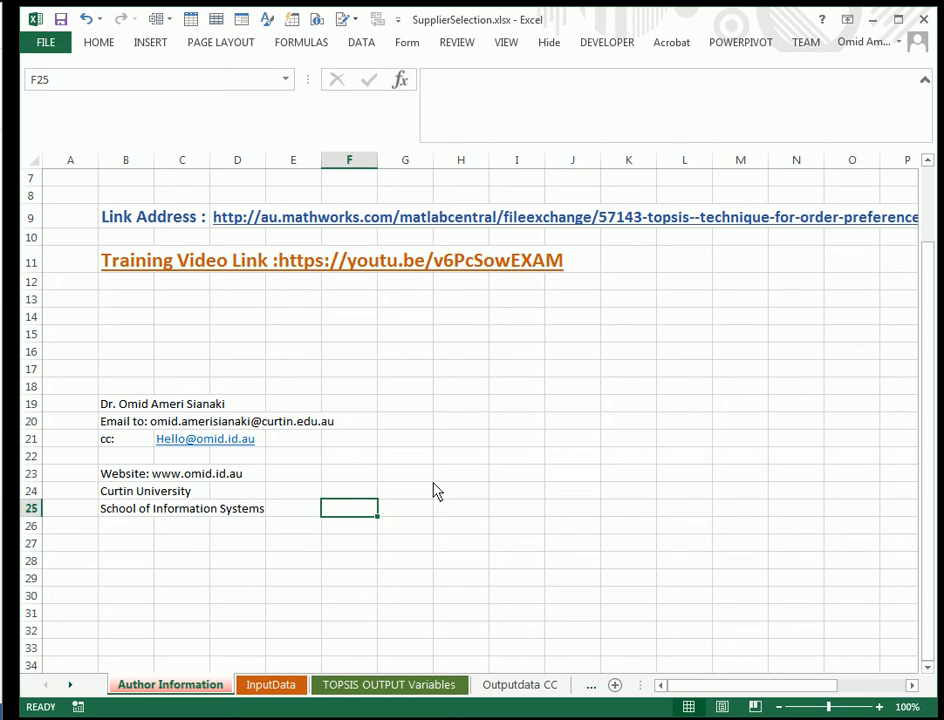
- Review the InputData sheet: the supplier score matrix from C4 and the criterion names c1–c8 in row 1
click(270, 684)
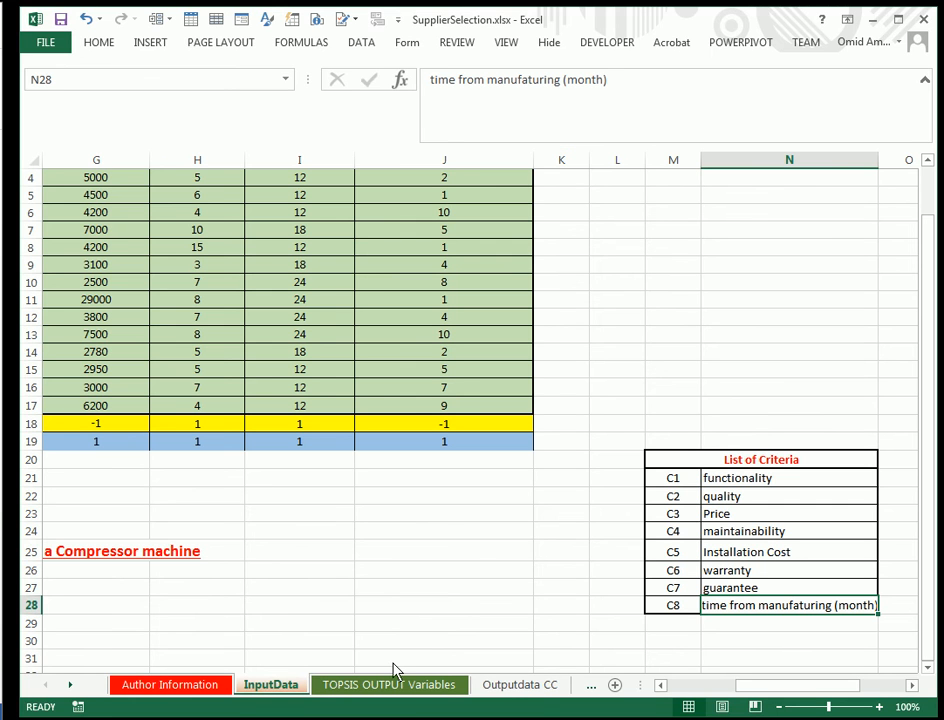
mouse_move(428, 638)
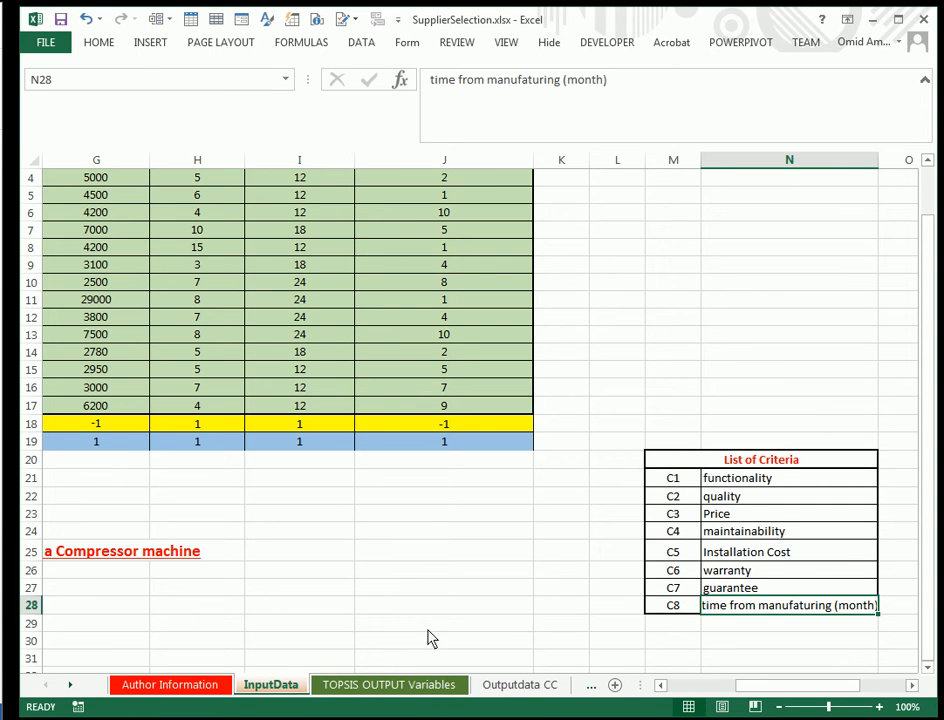
mouse_move(444, 584)
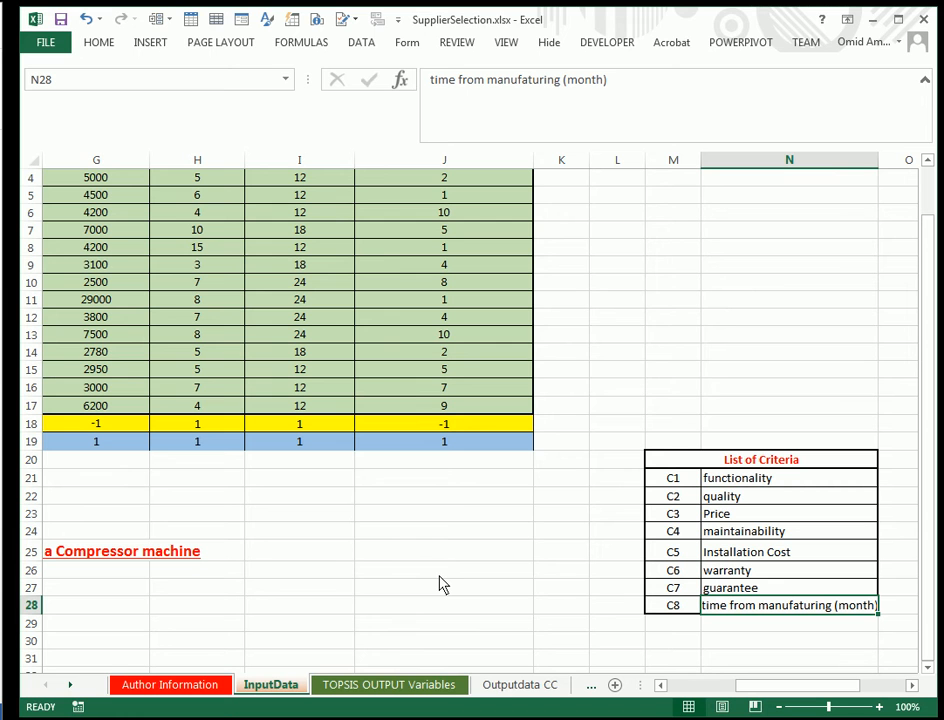
mouse_move(438, 558)
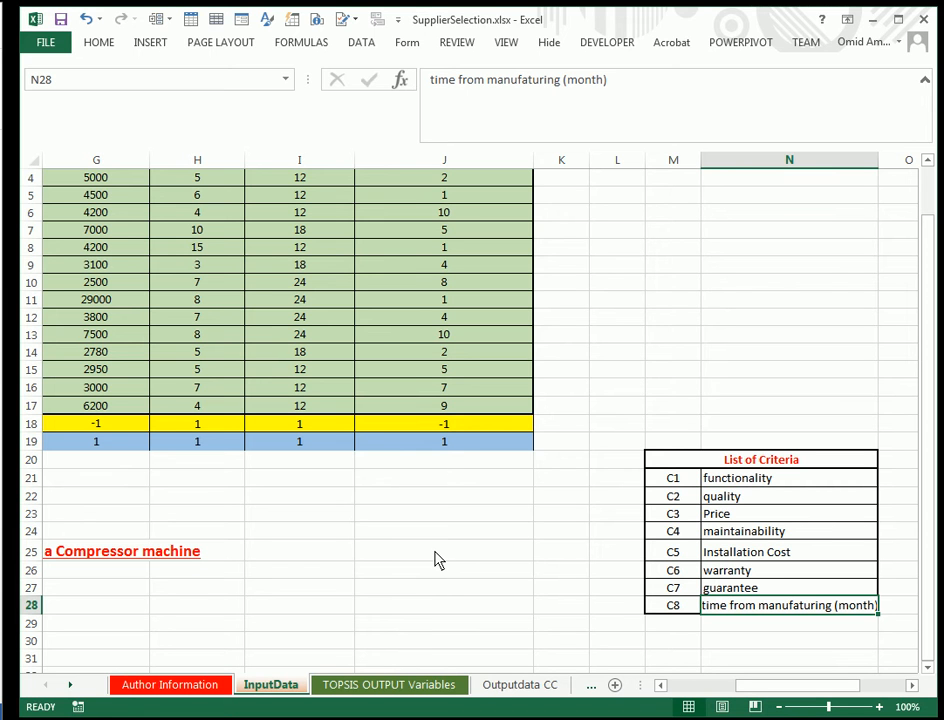
mouse_move(480, 630)
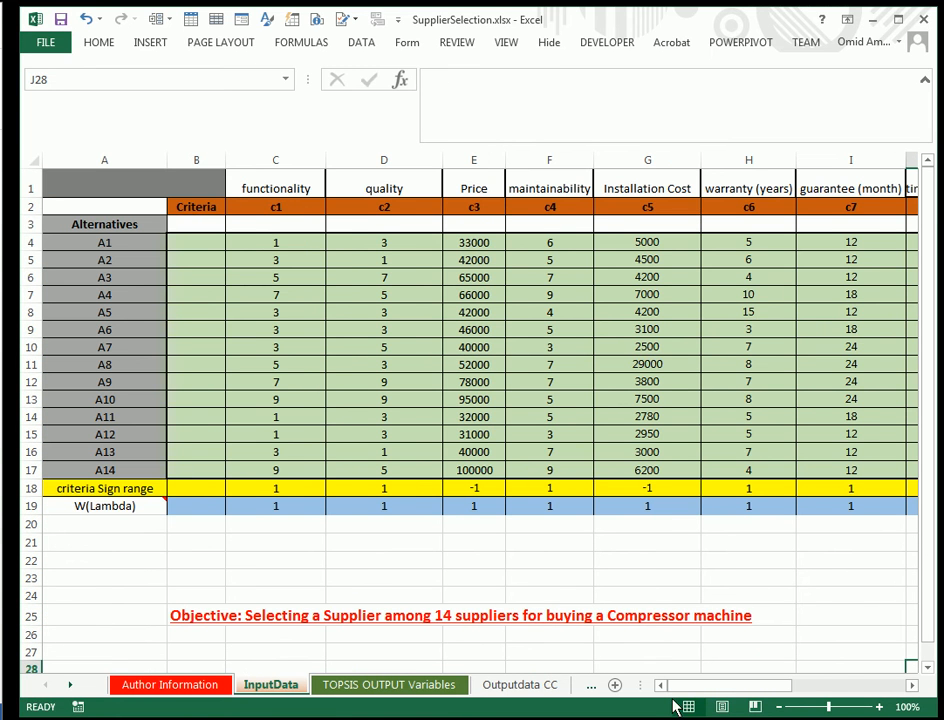
mouse_move(292, 252)
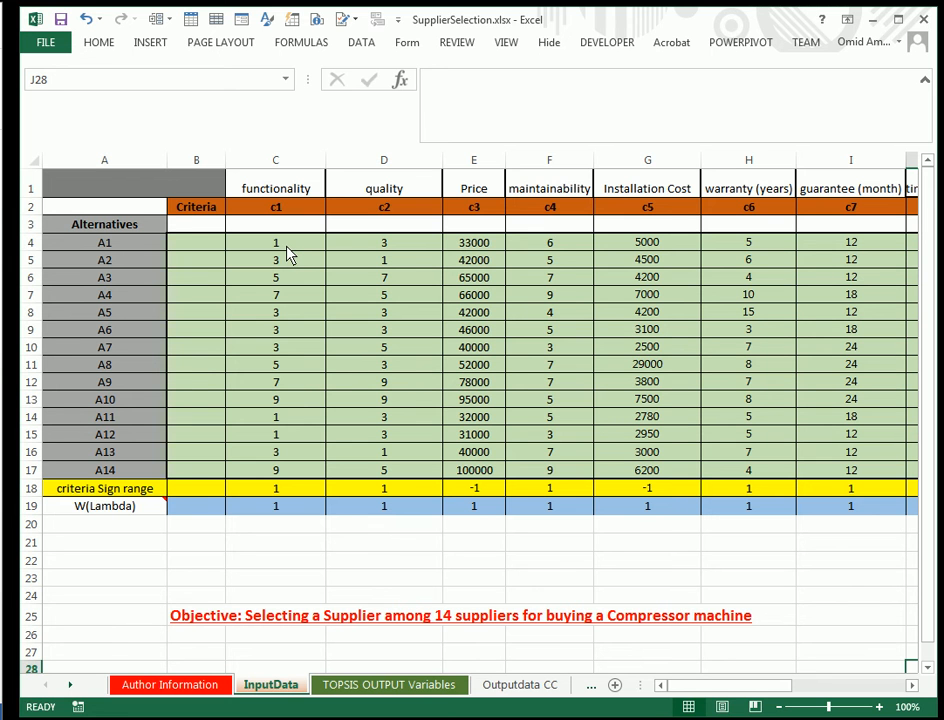
click(276, 242)
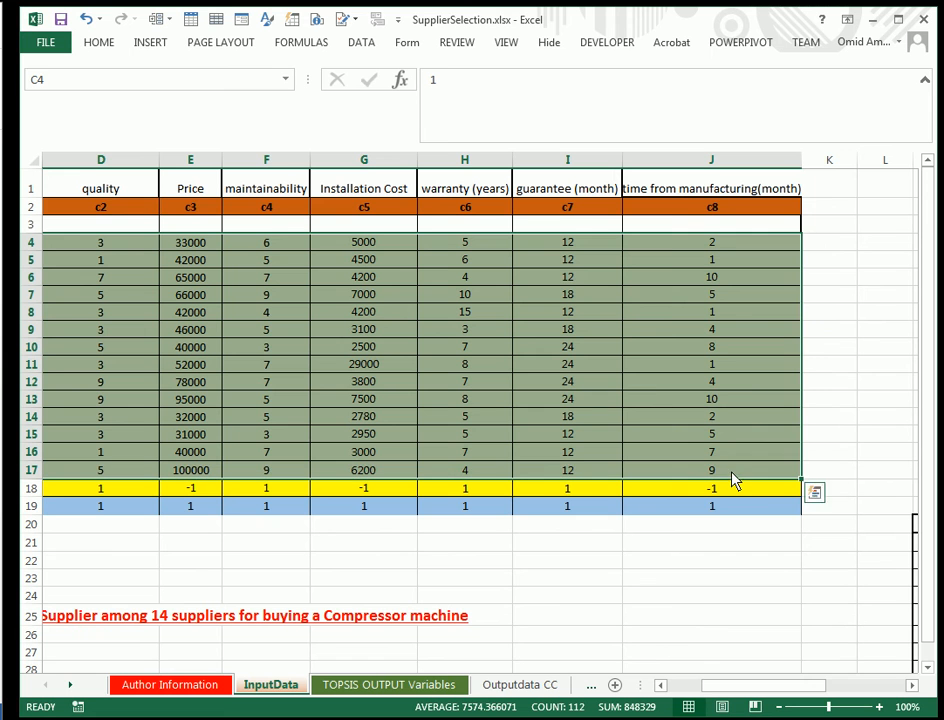
mouse_move(644, 648)
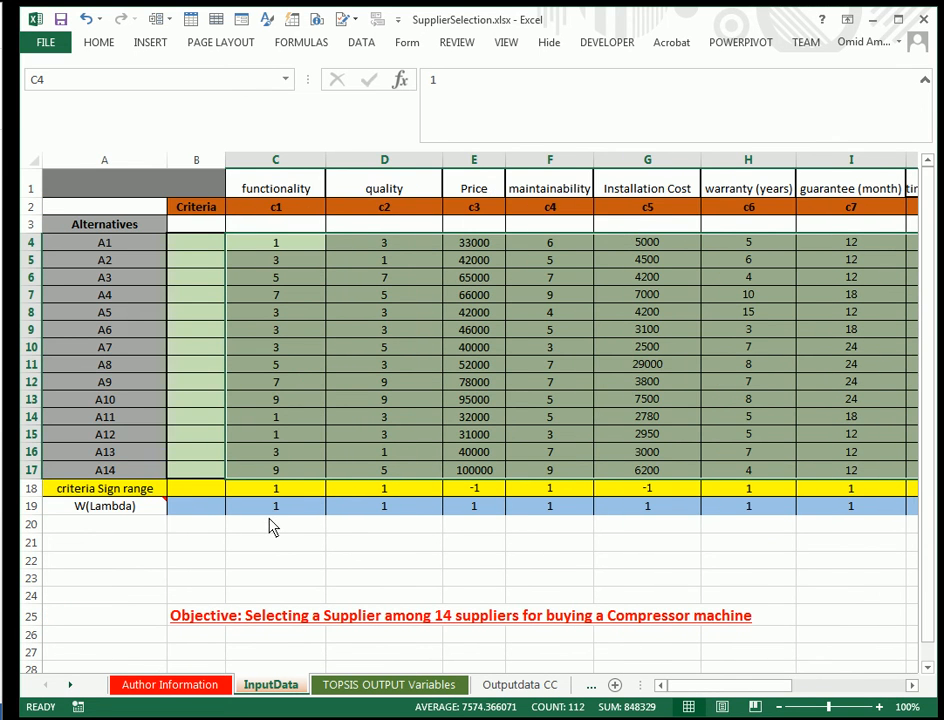
mouse_move(104, 424)
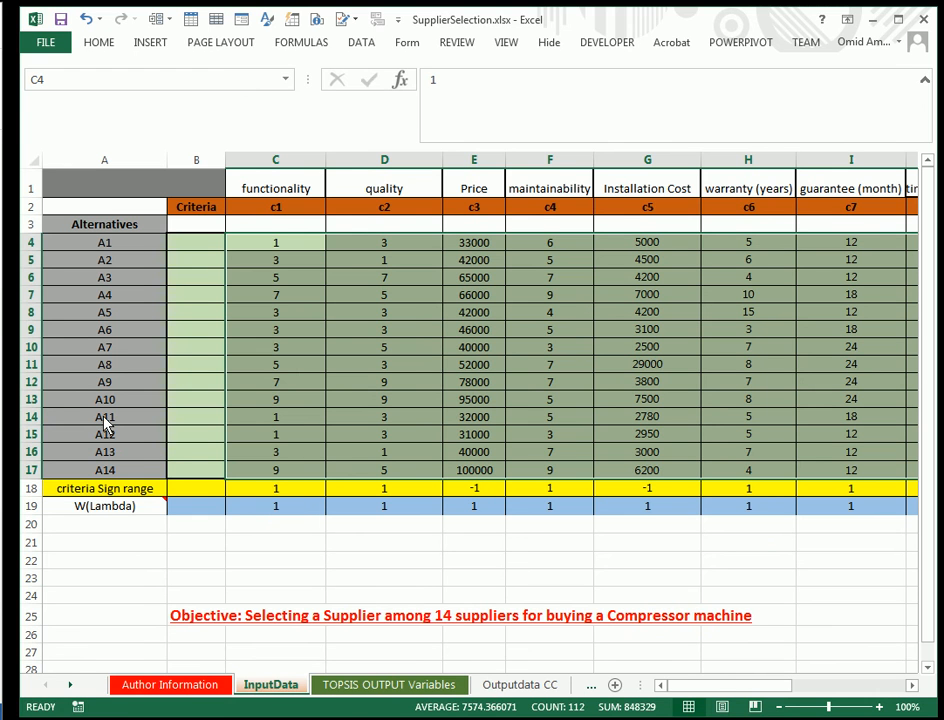
mouse_move(144, 356)
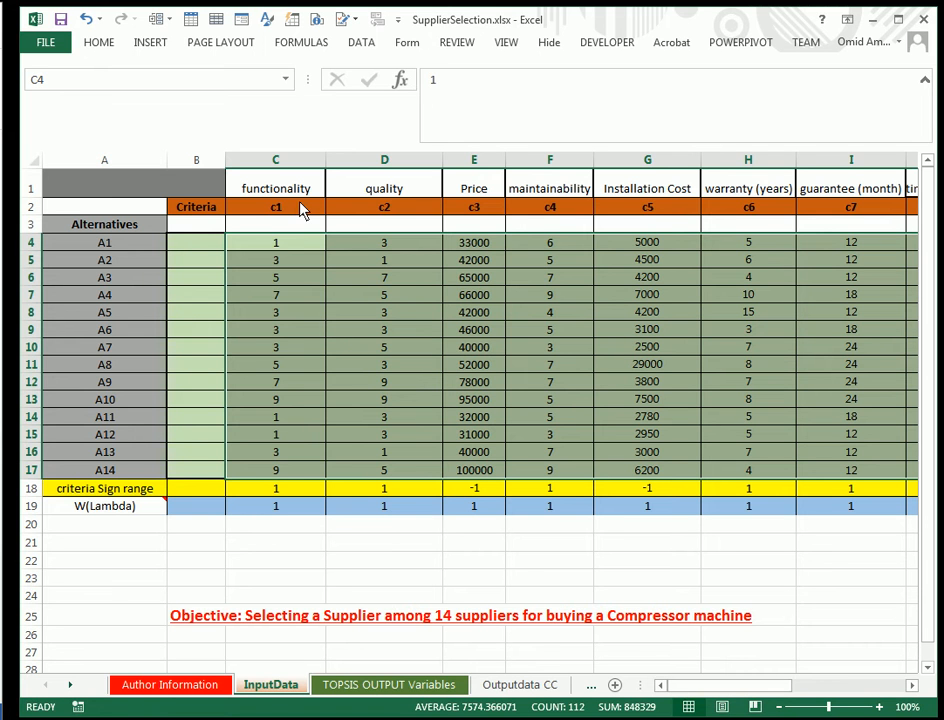
mouse_move(304, 198)
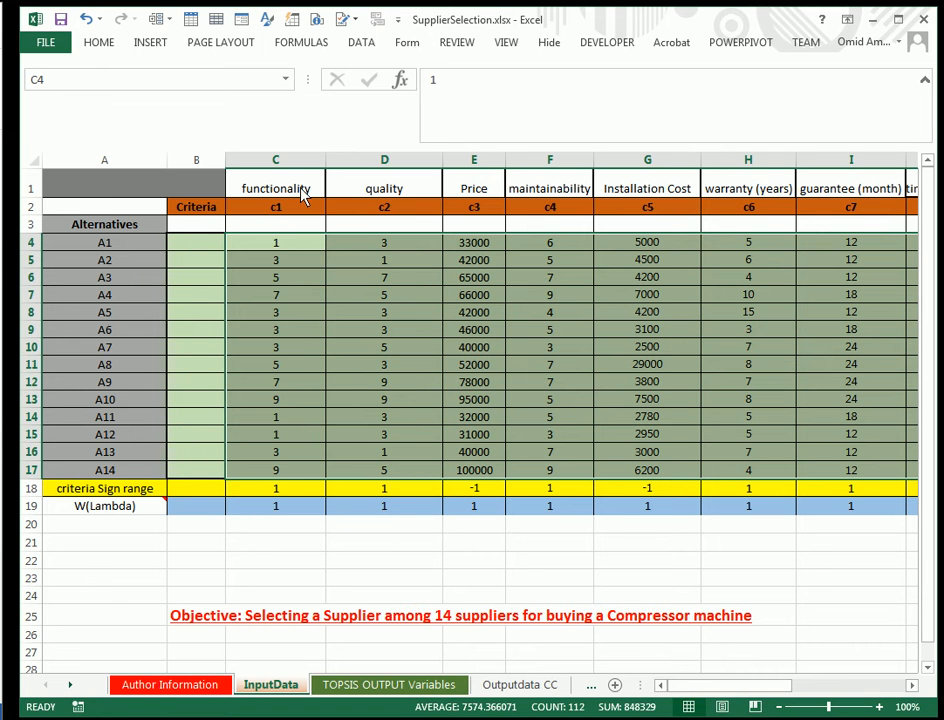
click(276, 188)
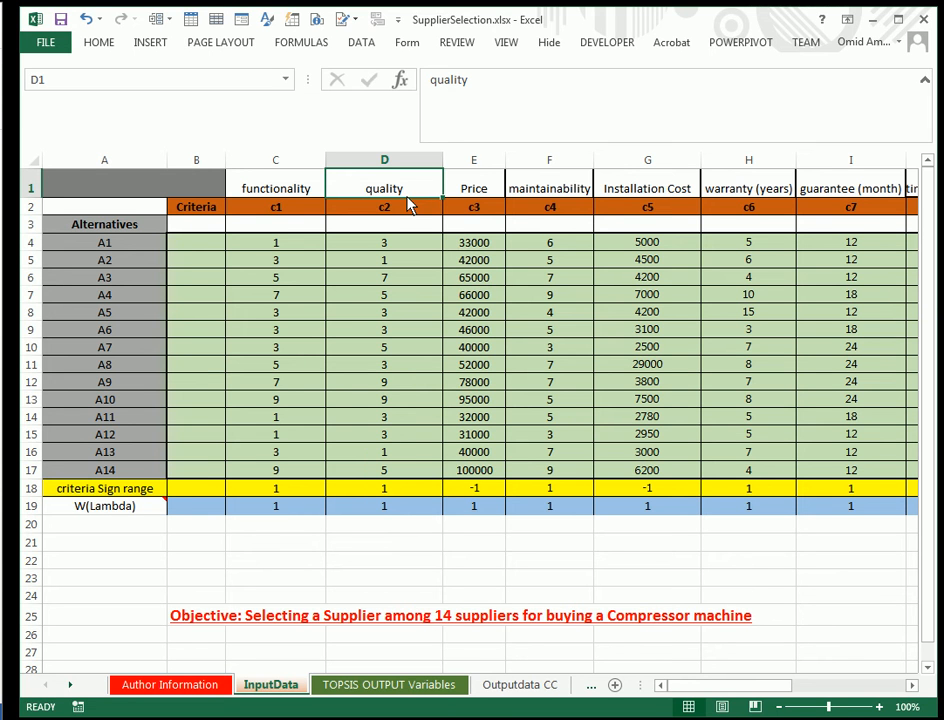
mouse_move(470, 228)
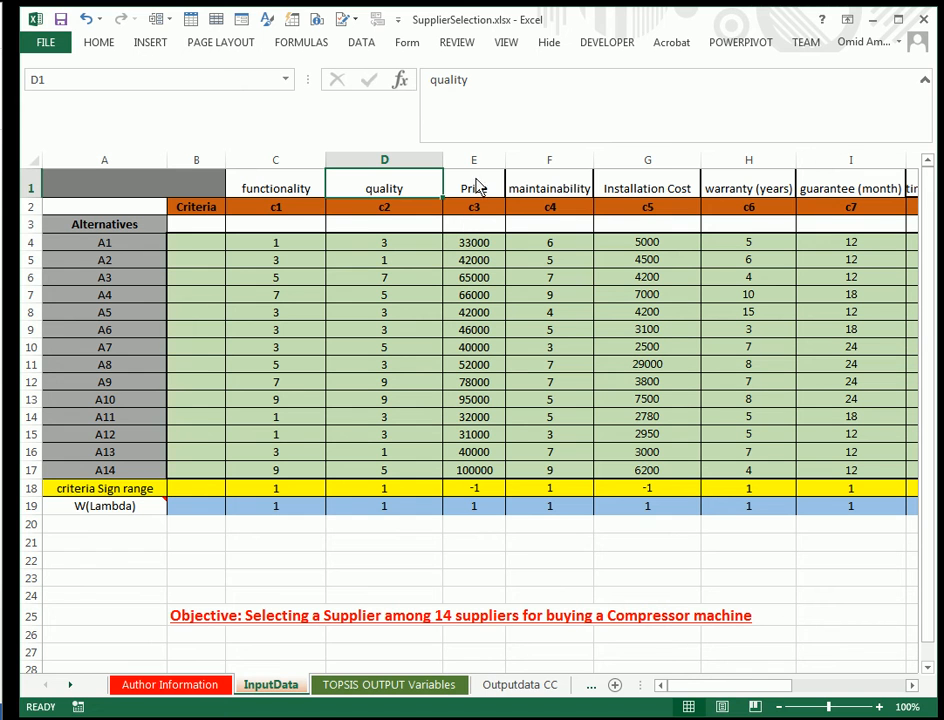
mouse_move(484, 200)
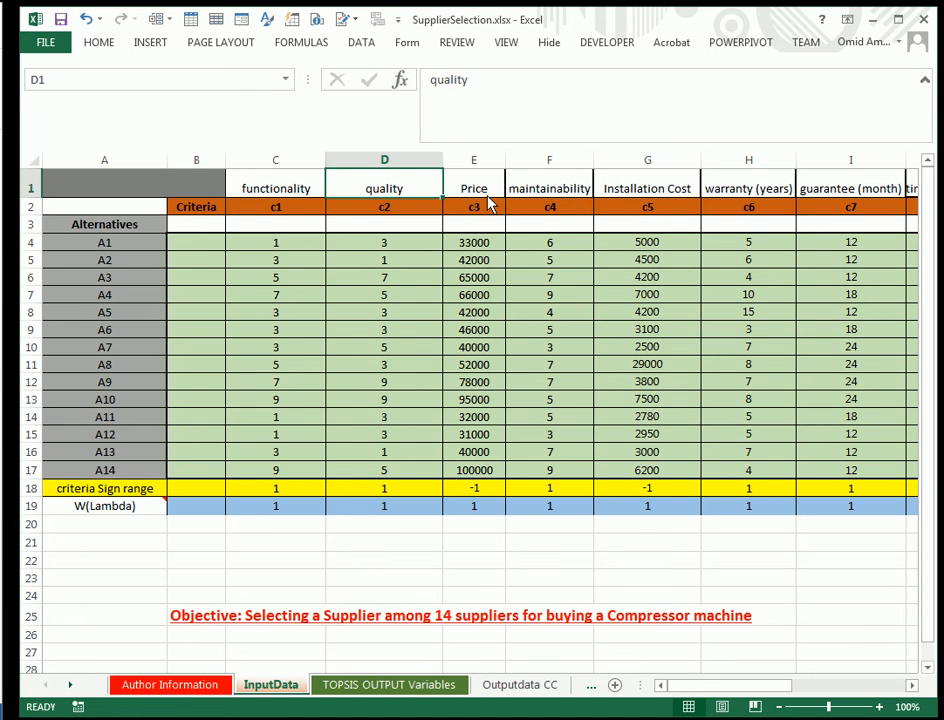
mouse_move(520, 196)
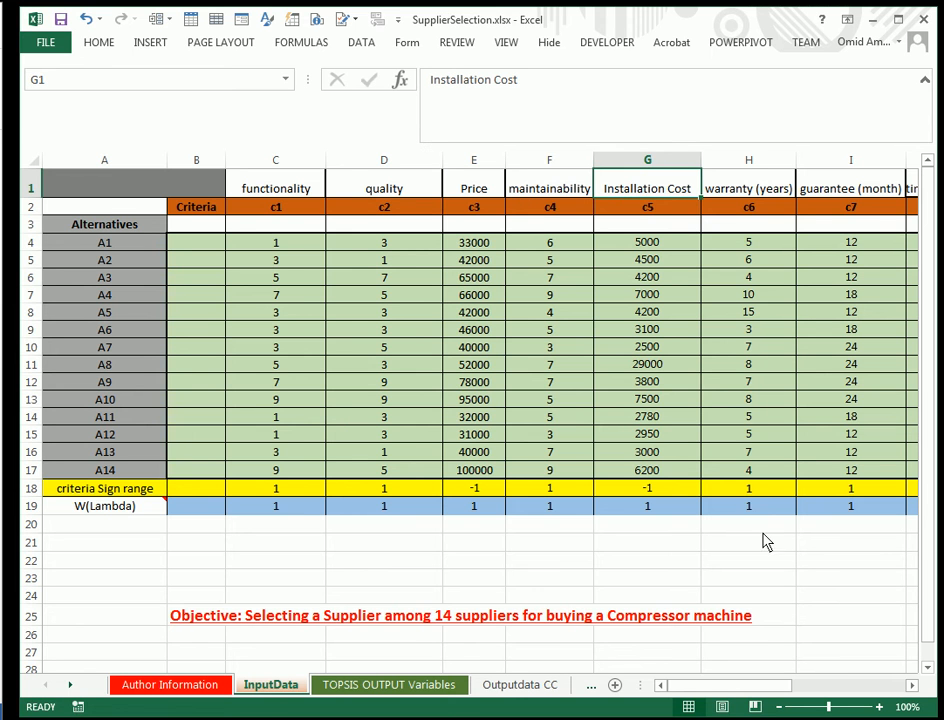
scroll(right, 3)
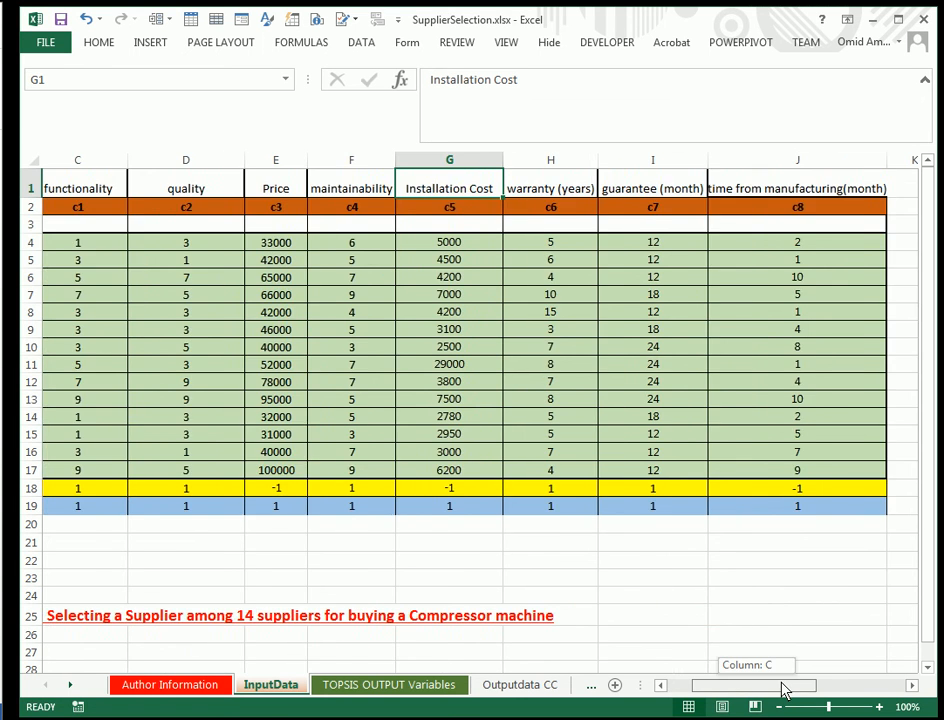
scroll(right, 3)
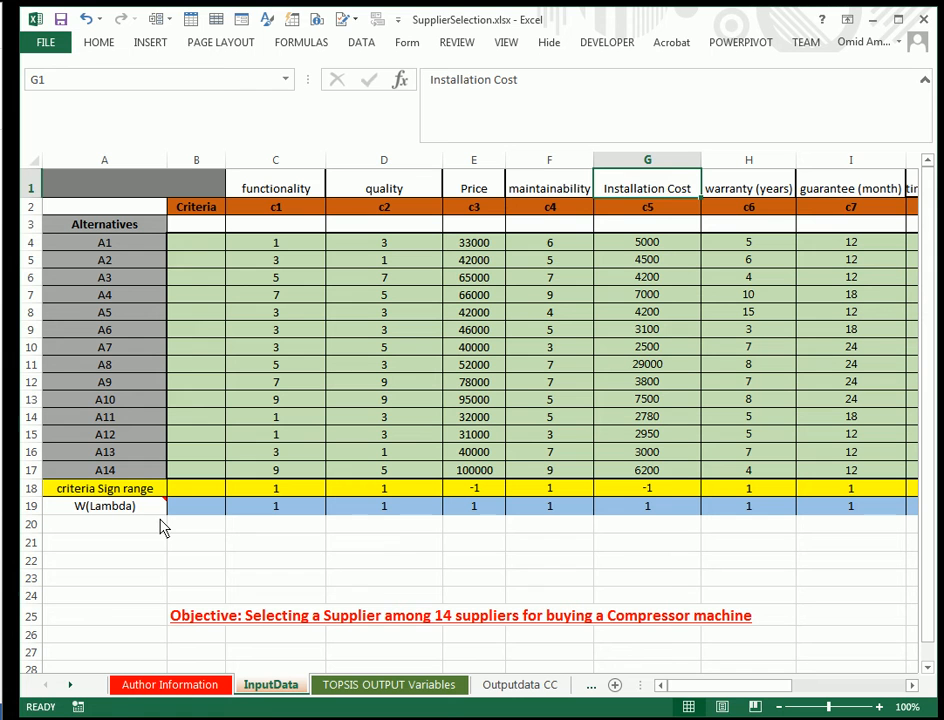
mouse_move(264, 516)
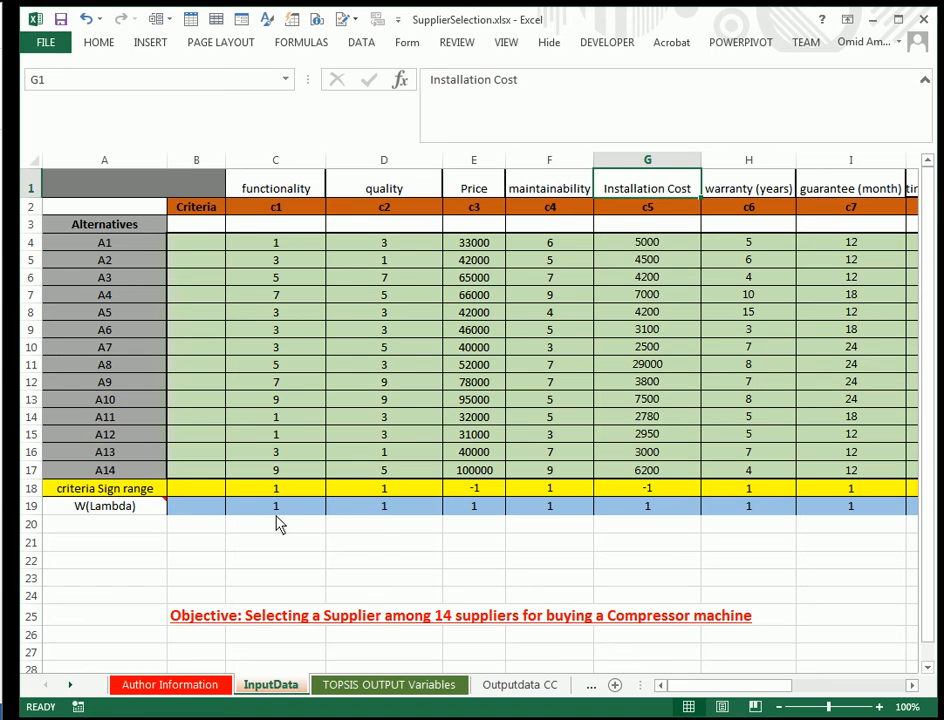
mouse_move(196, 504)
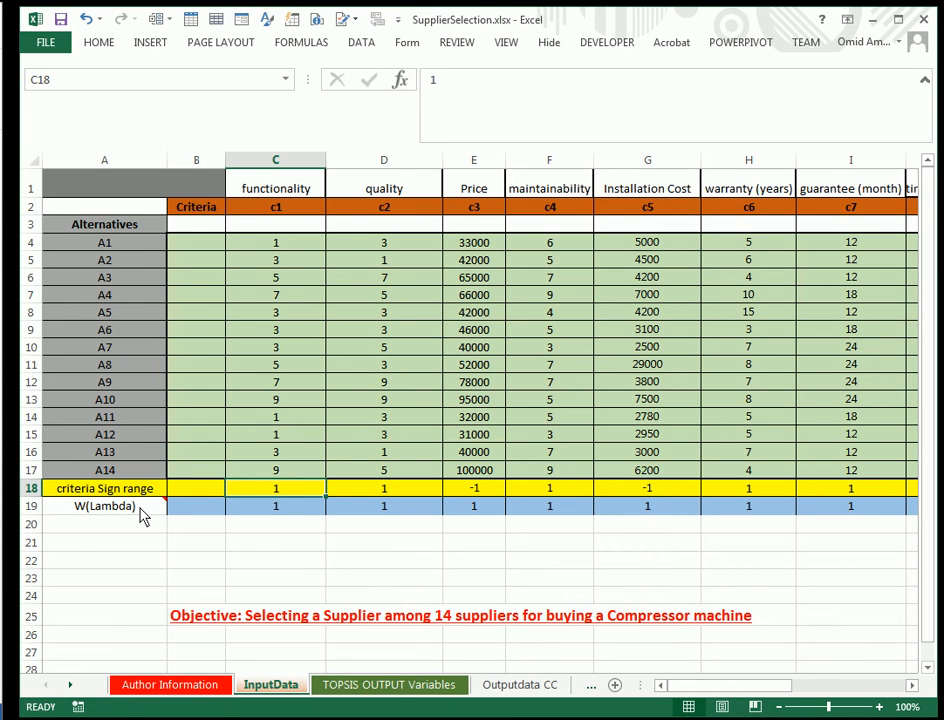
mouse_move(104, 506)
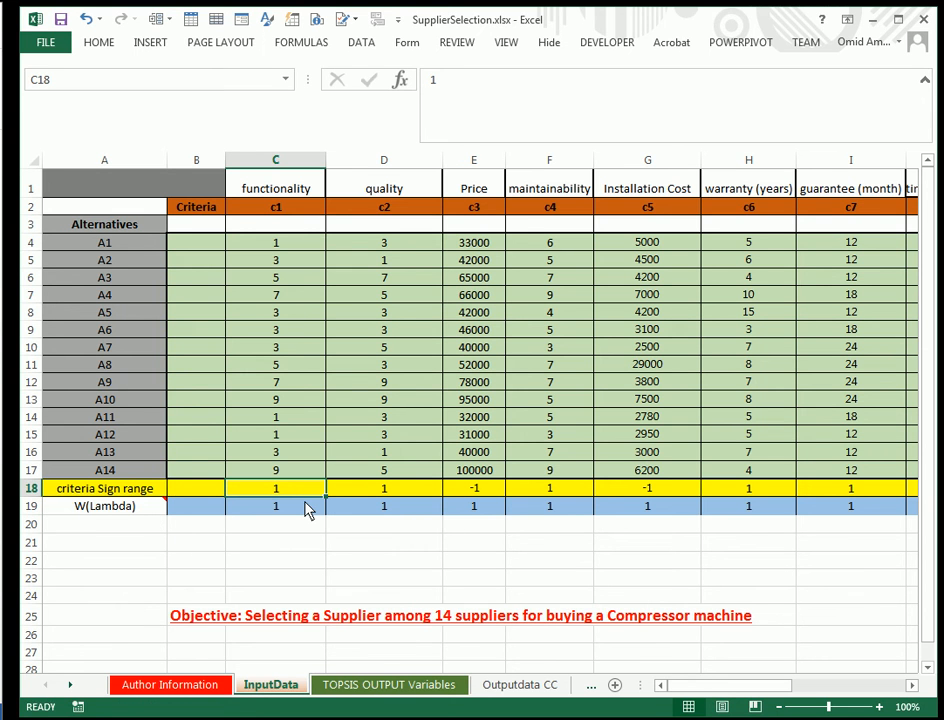
click(276, 504)
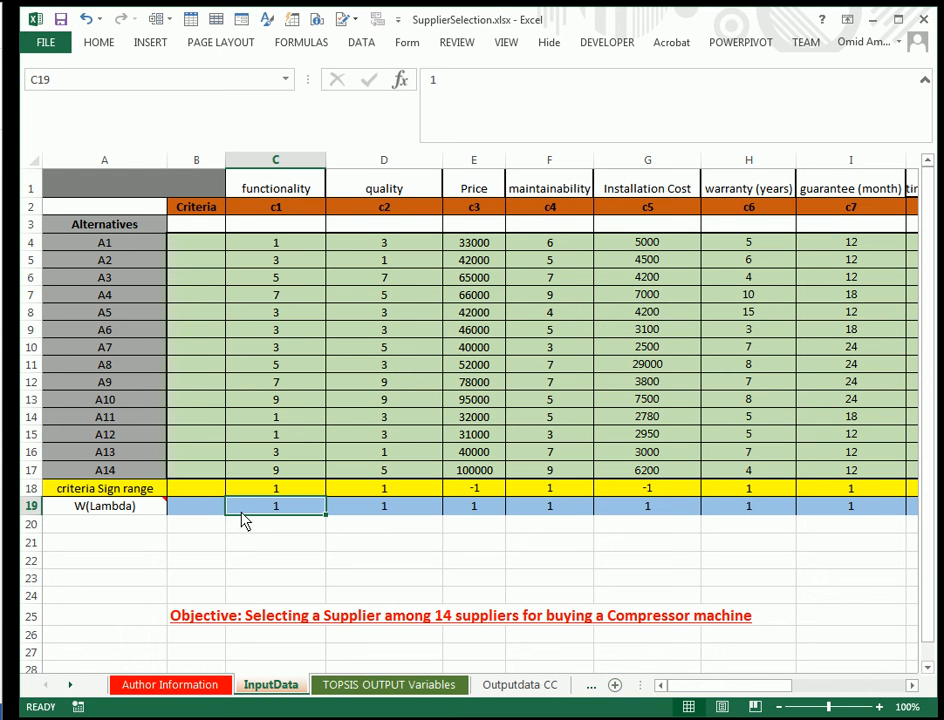
mouse_move(248, 516)
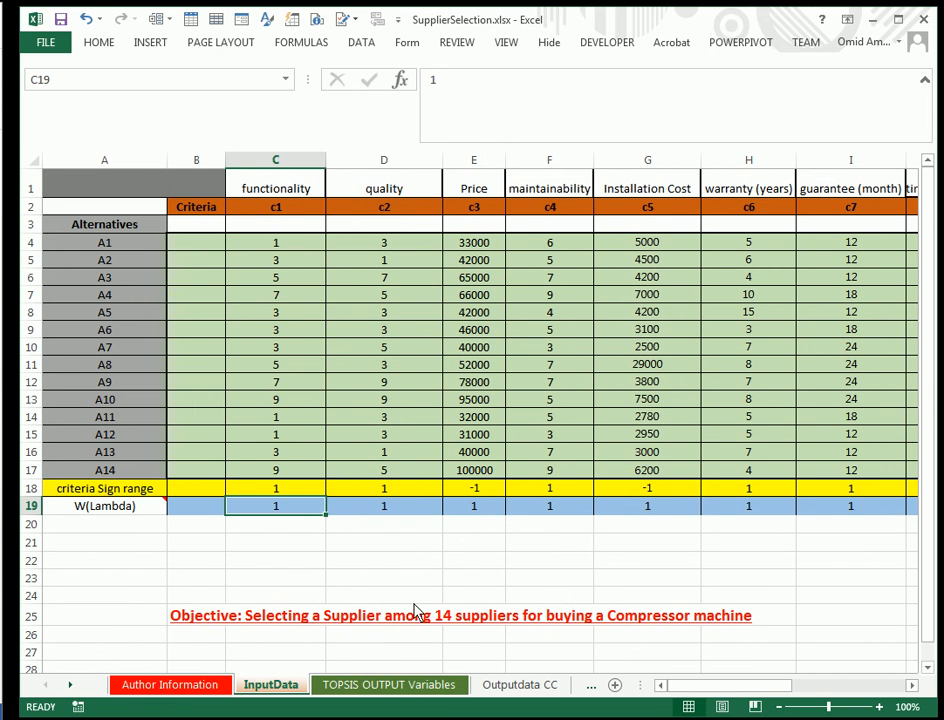
mouse_move(248, 530)
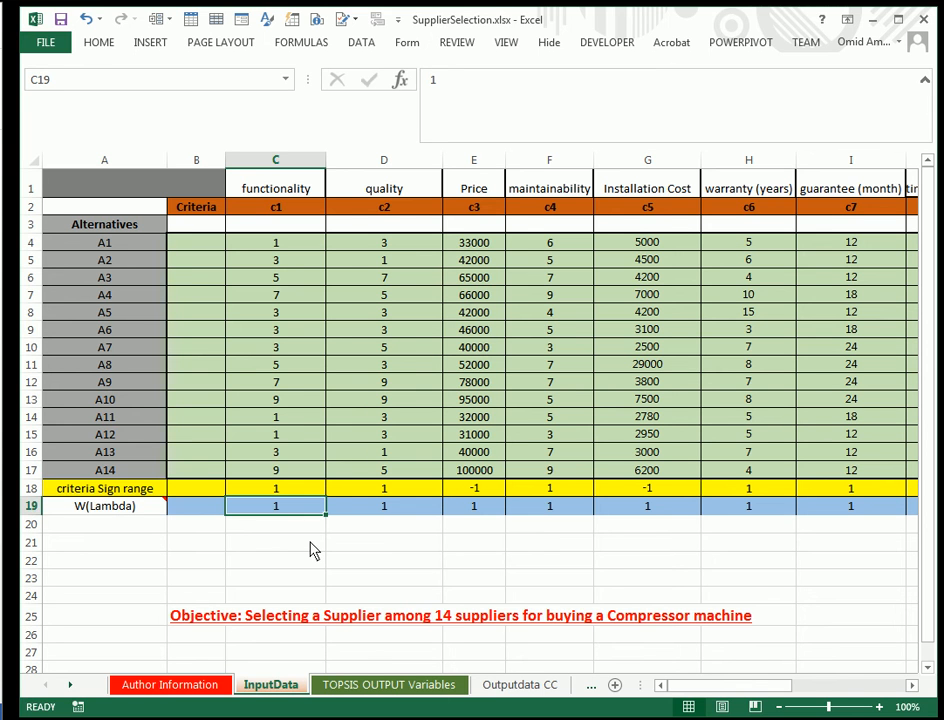
click(276, 542)
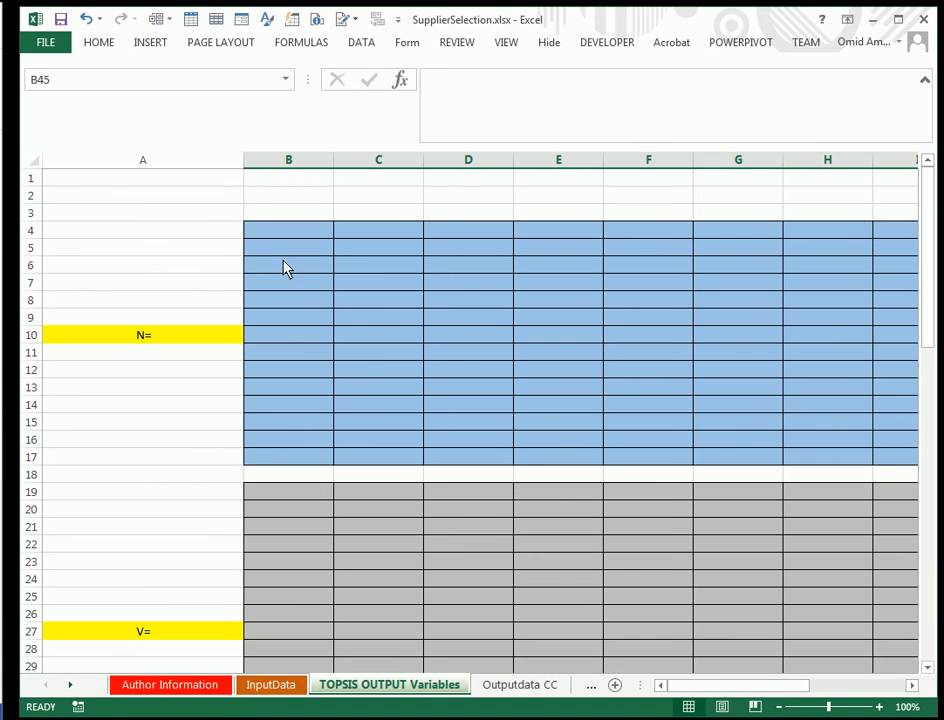
mouse_move(316, 236)
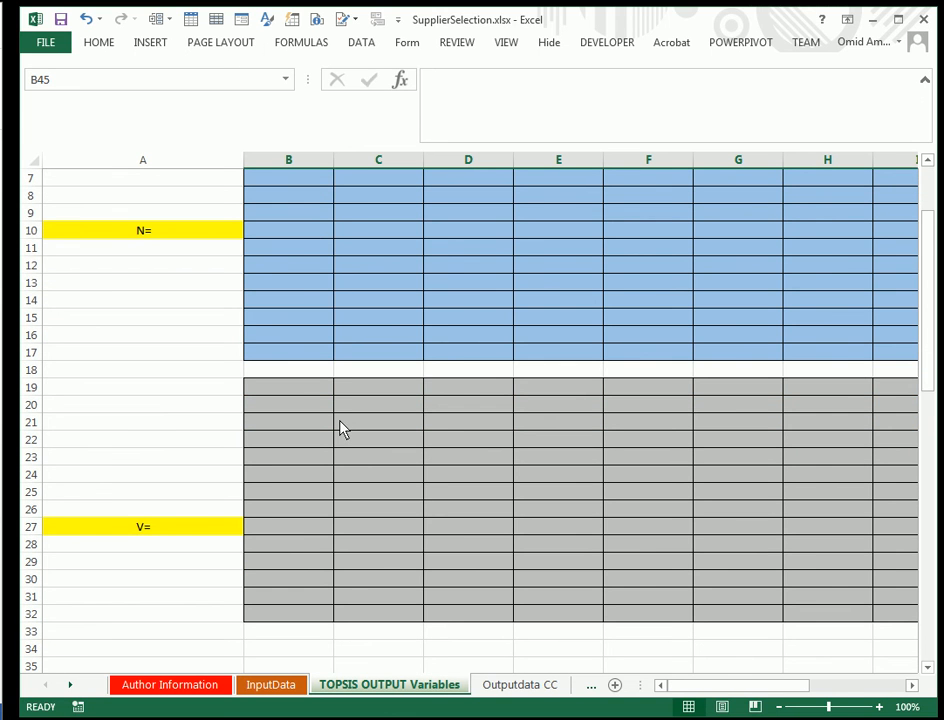
scroll(down, 3)
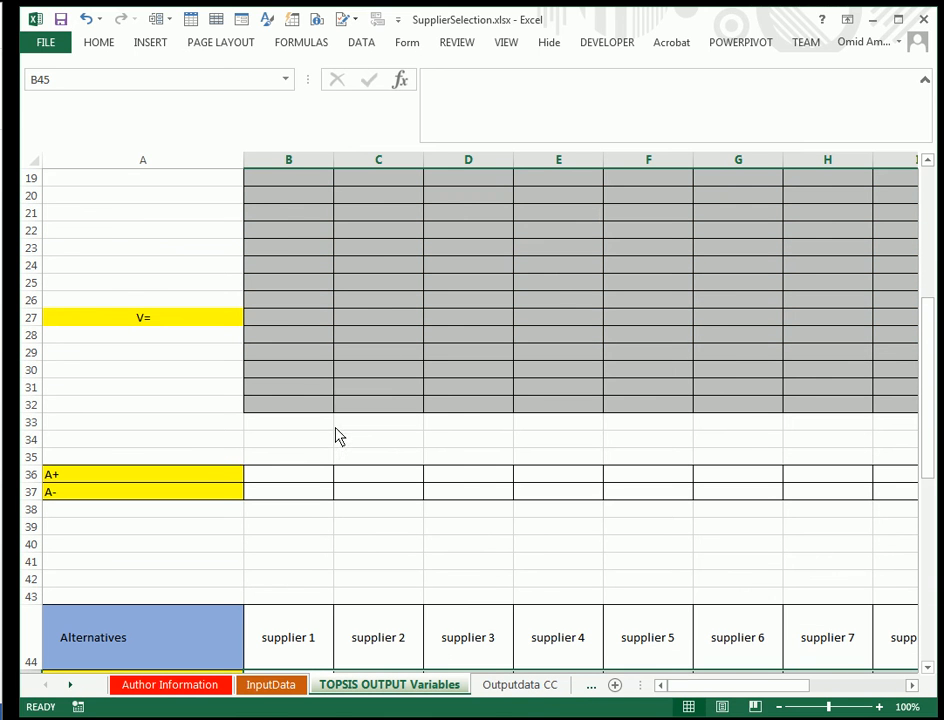
mouse_move(230, 476)
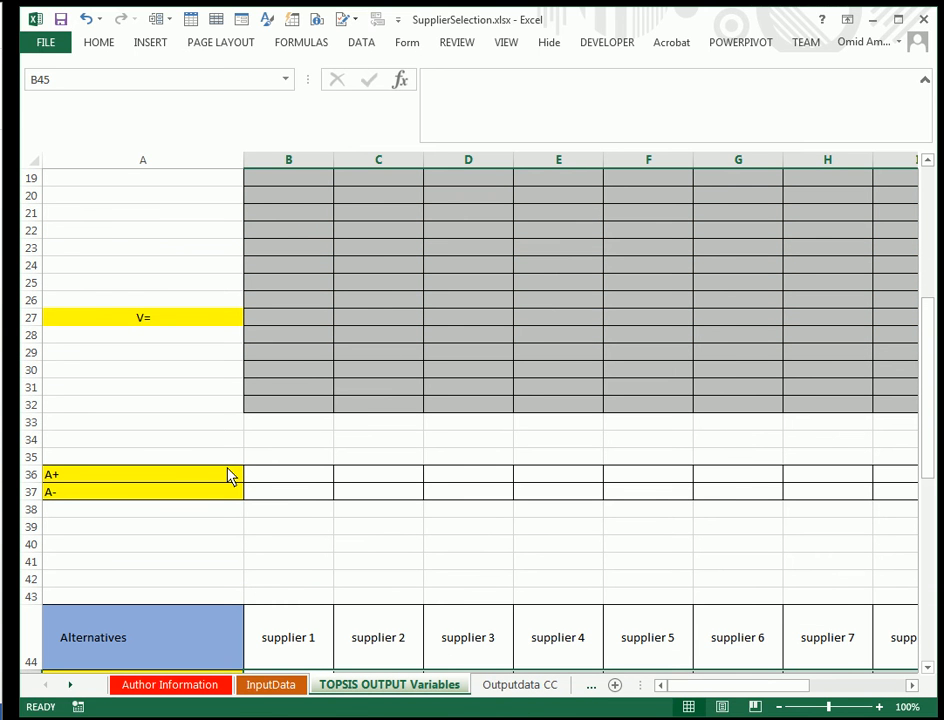
mouse_move(250, 496)
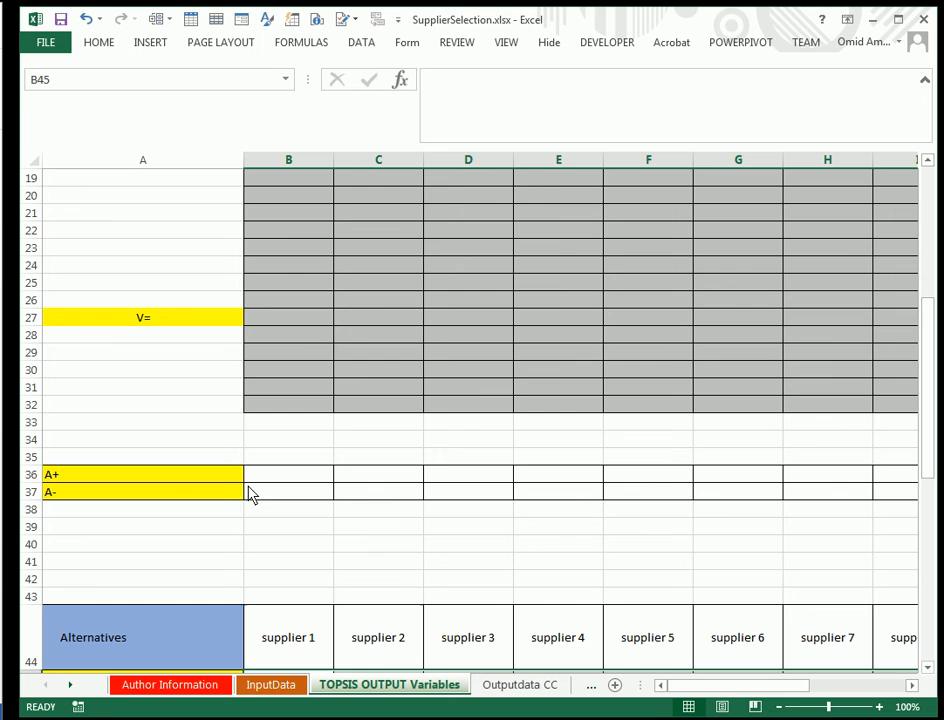
scroll(down, 3)
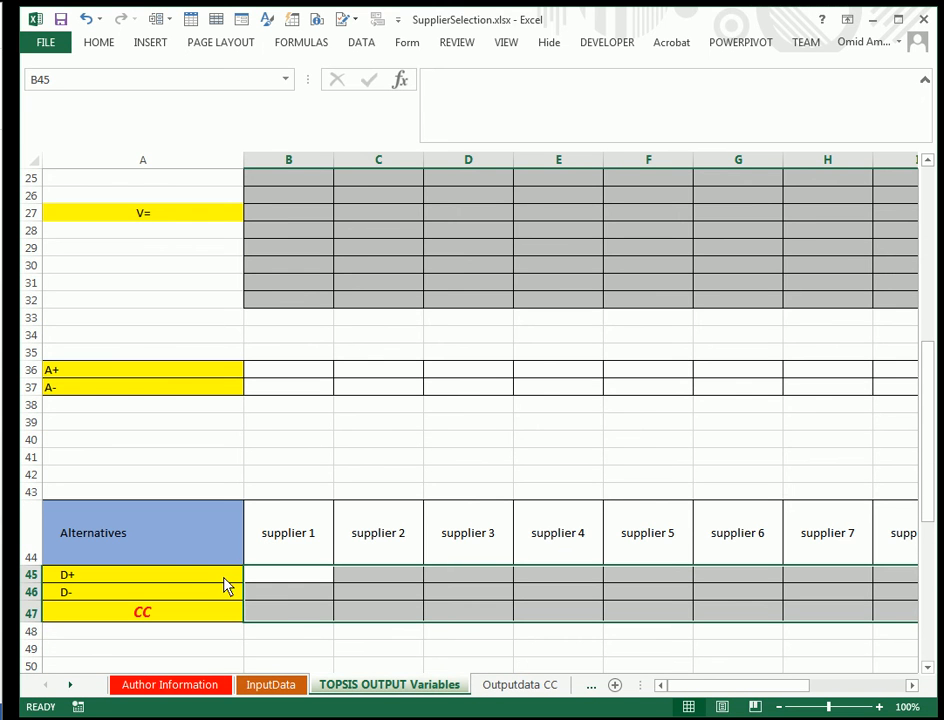
mouse_move(252, 604)
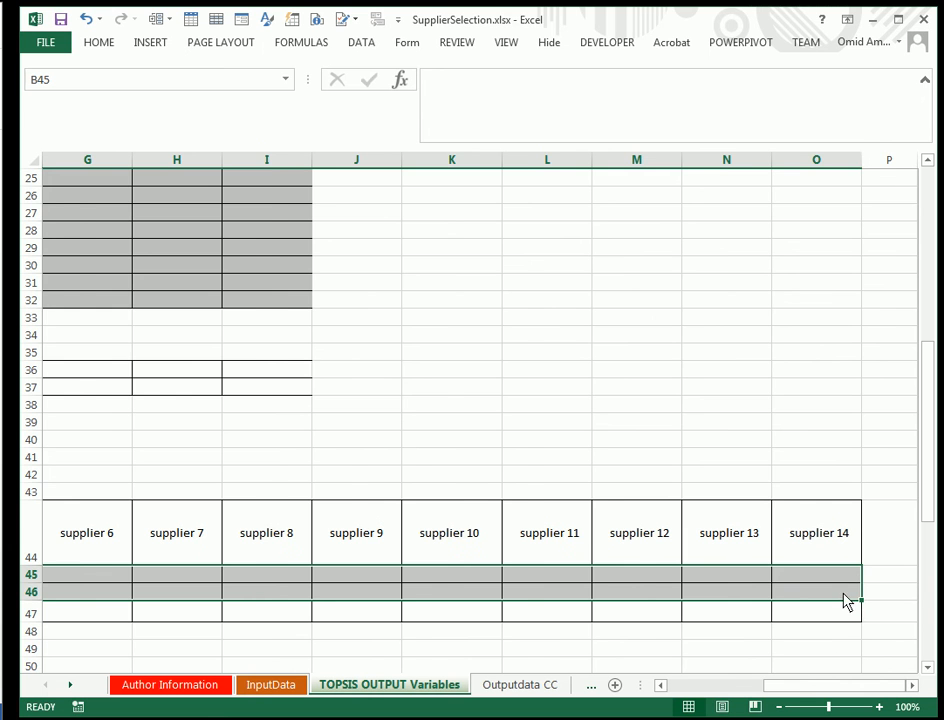
scroll(left, 3)
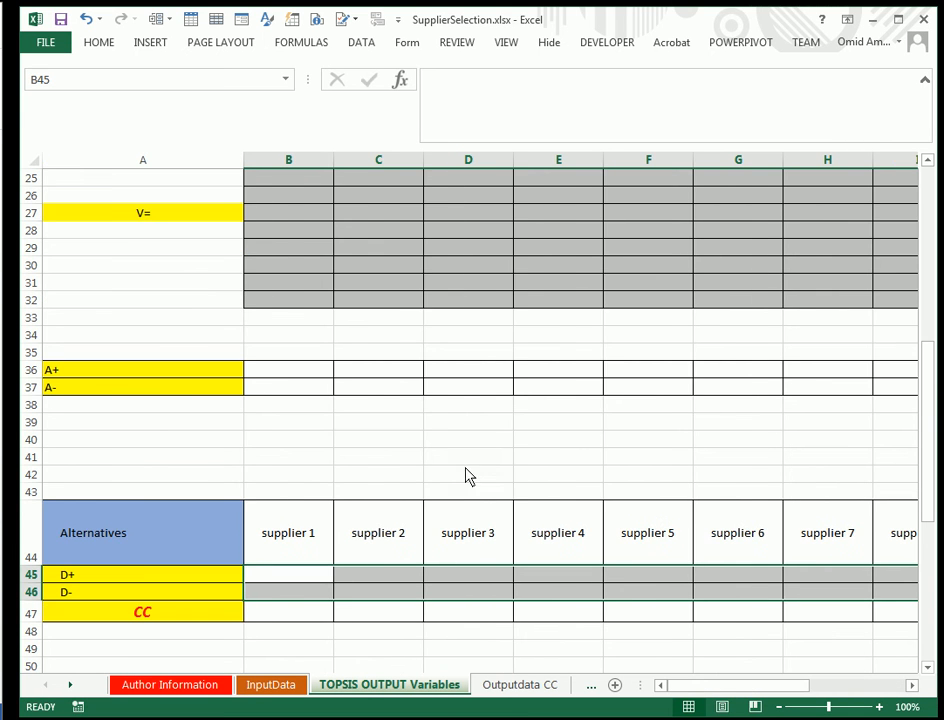
scroll(down, 3)
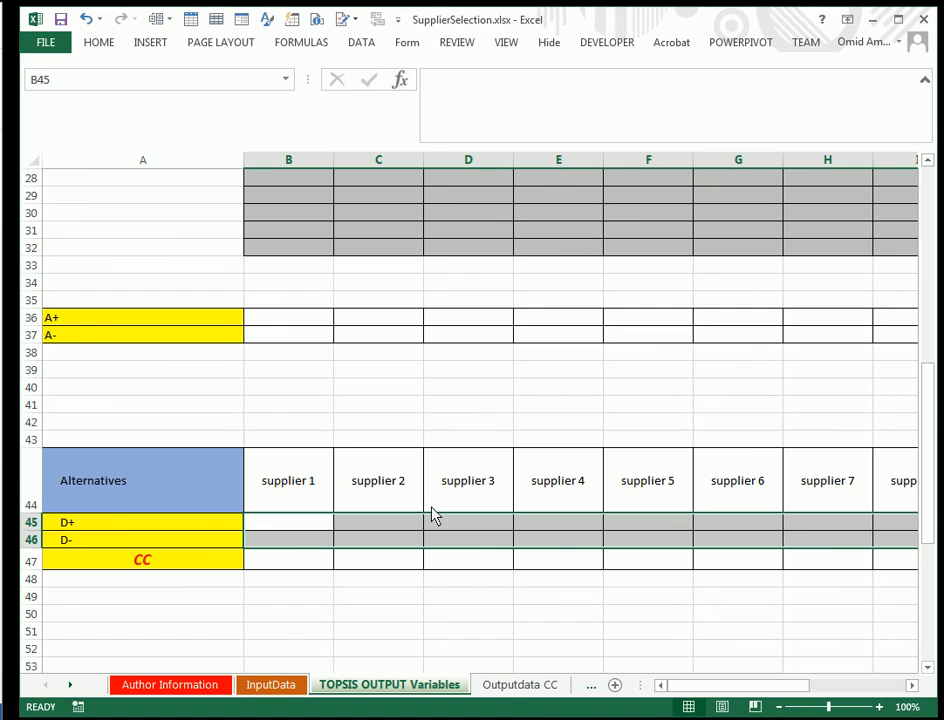
mouse_move(258, 572)
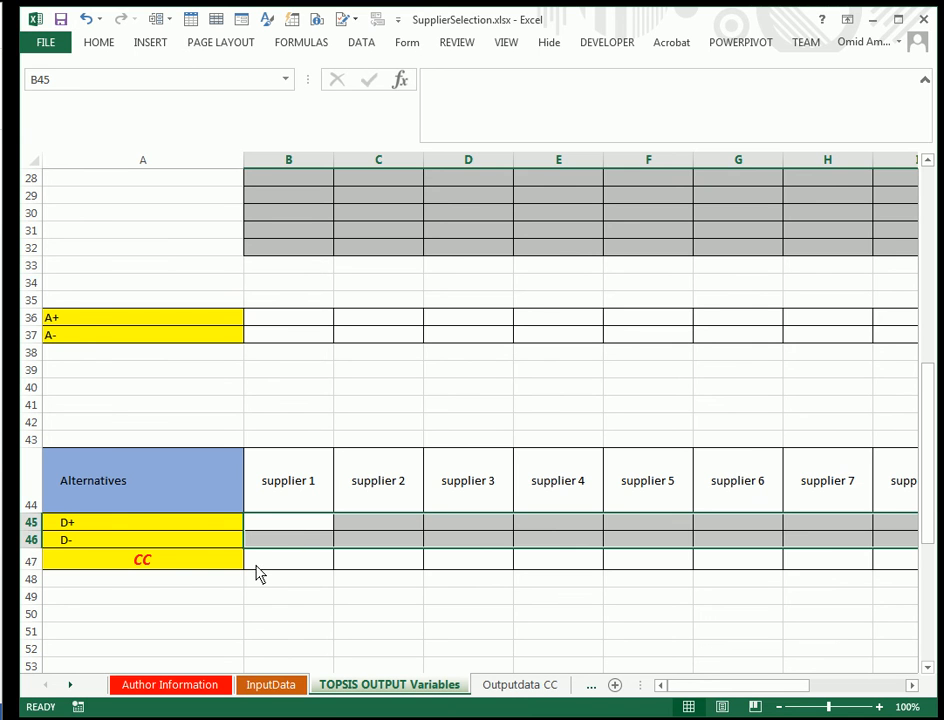
click(288, 560)
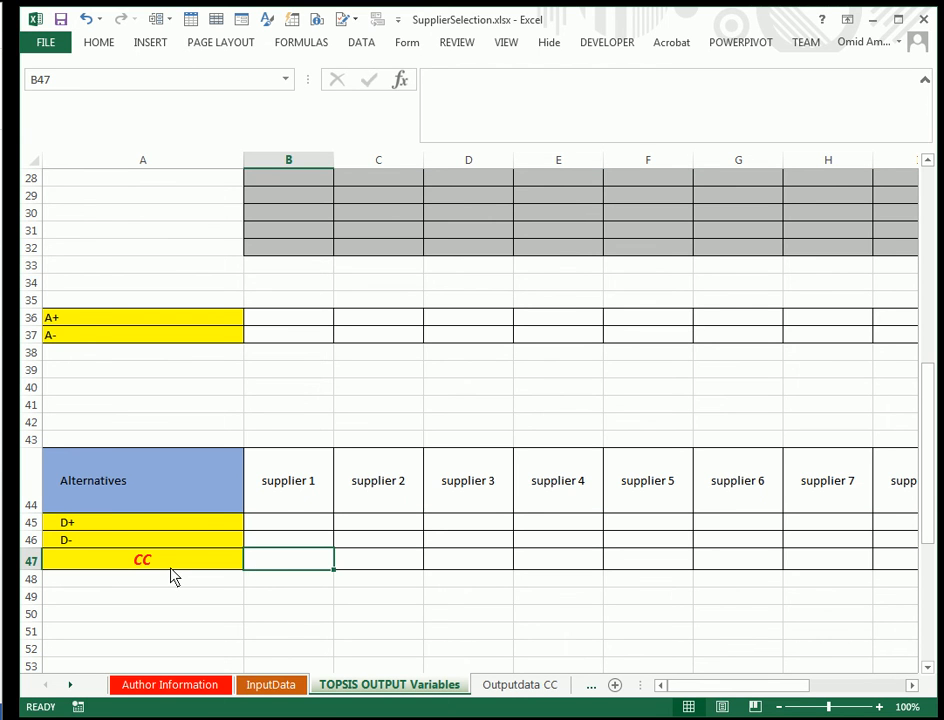
click(142, 560)
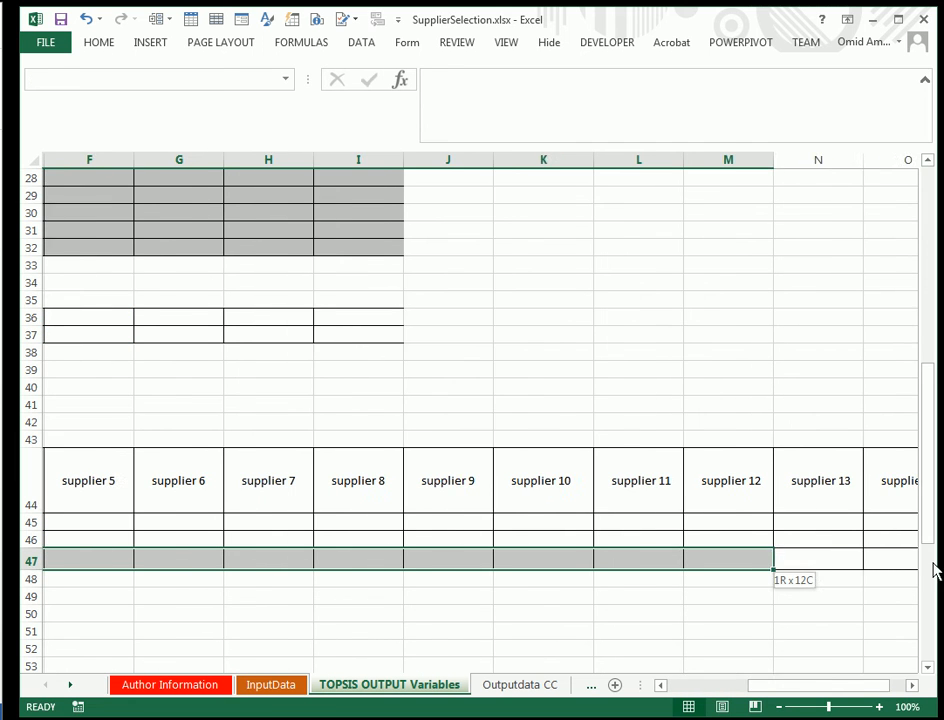
scroll(right, 3)
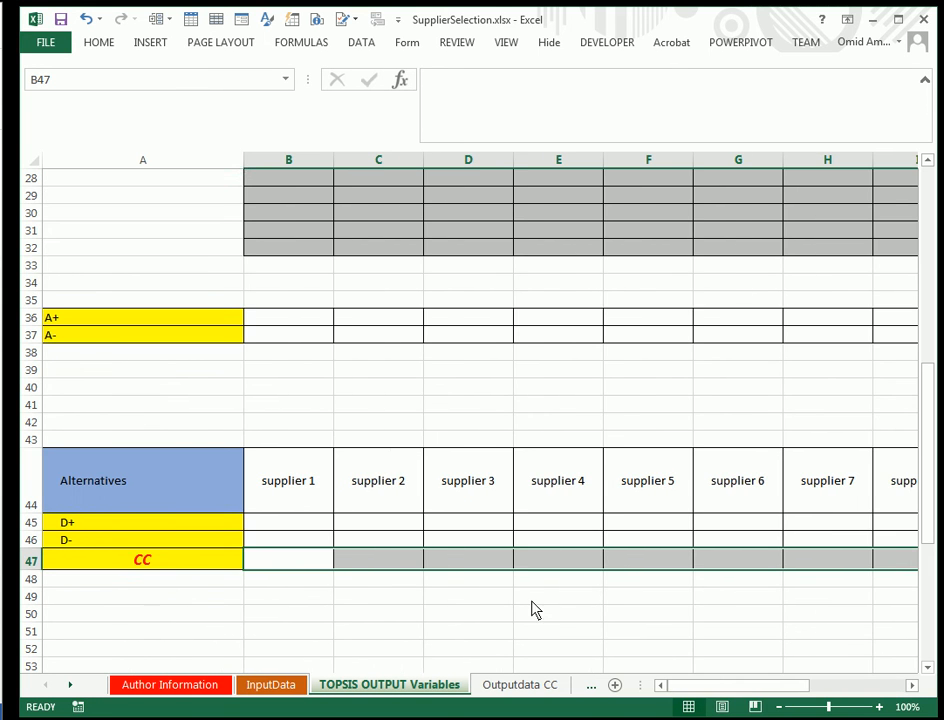
scroll(down, 3)
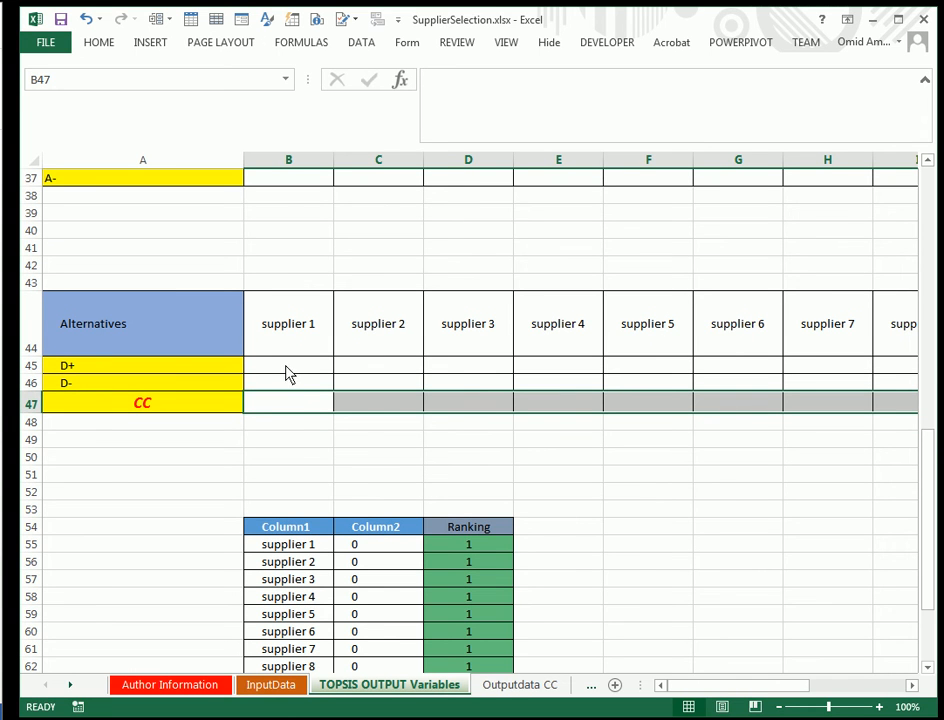
scroll(down, 3)
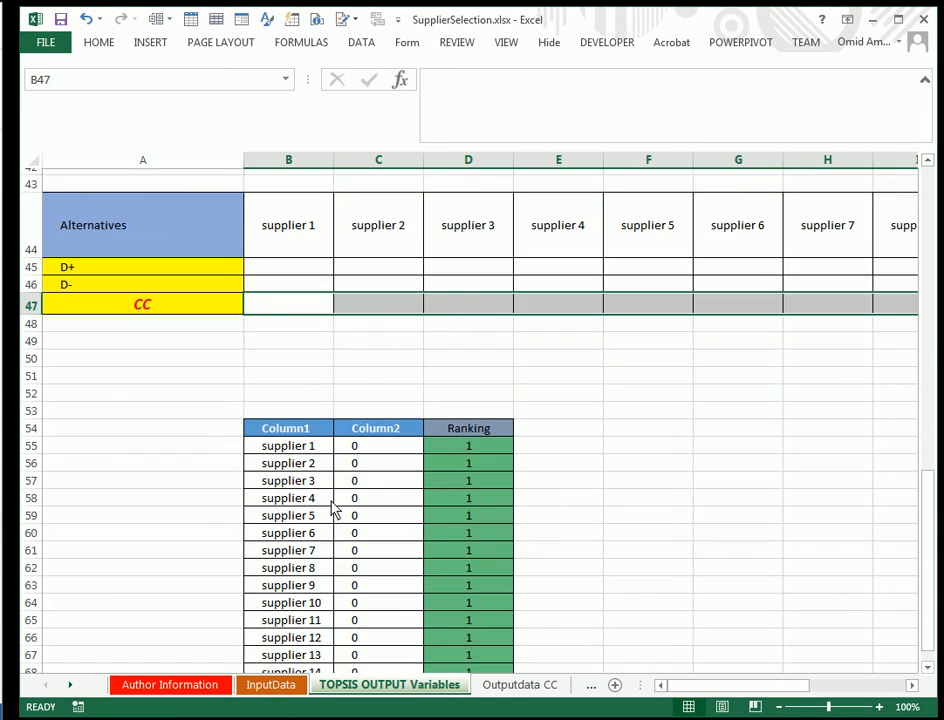
scroll(down, 3)
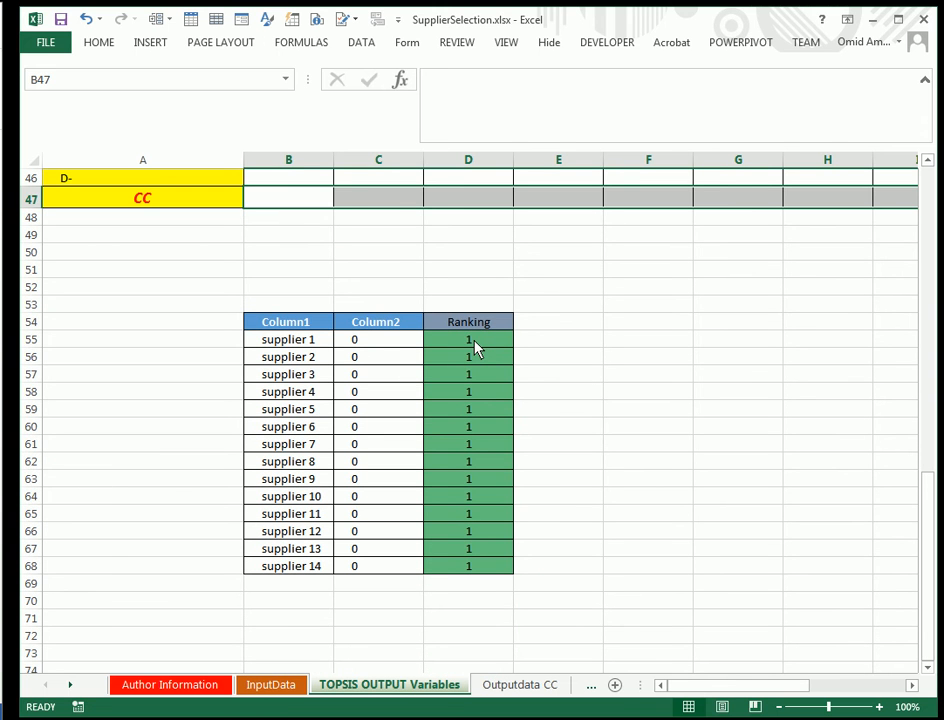
click(468, 340)
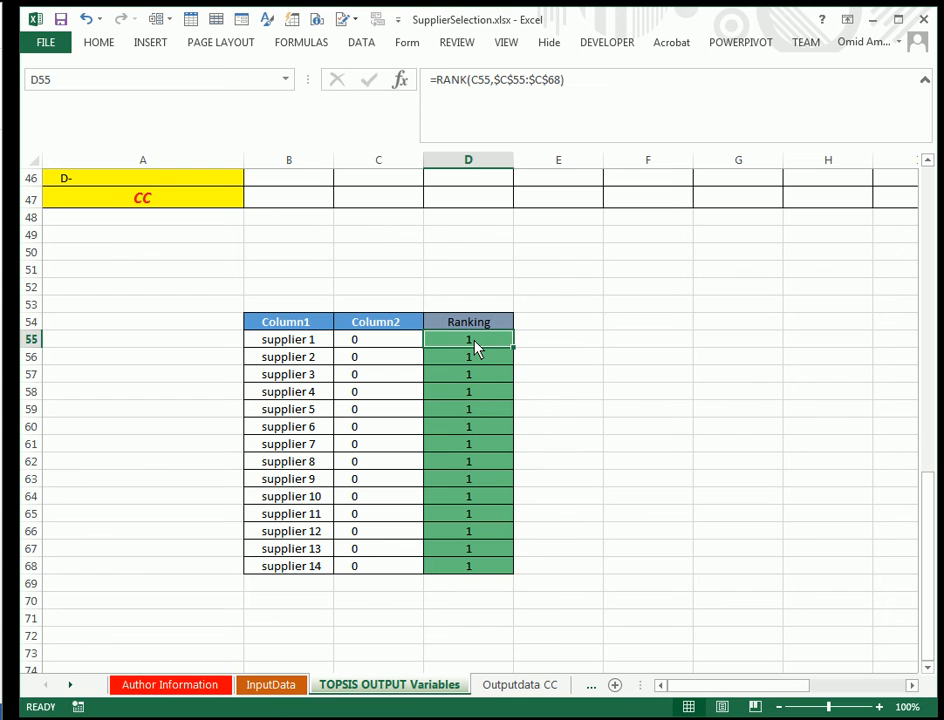
mouse_move(468, 358)
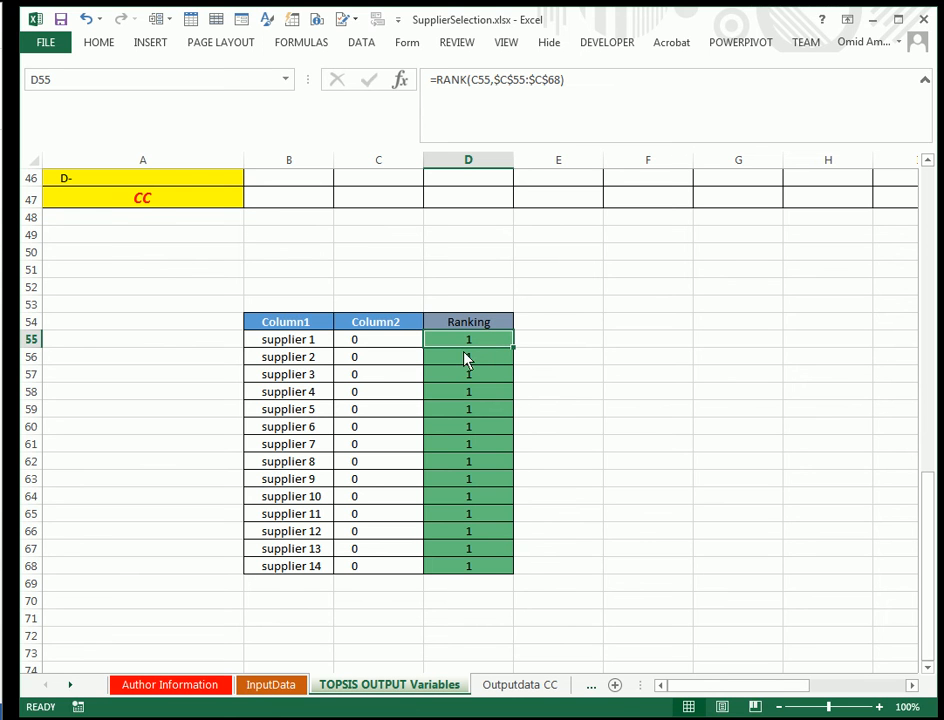
mouse_move(440, 358)
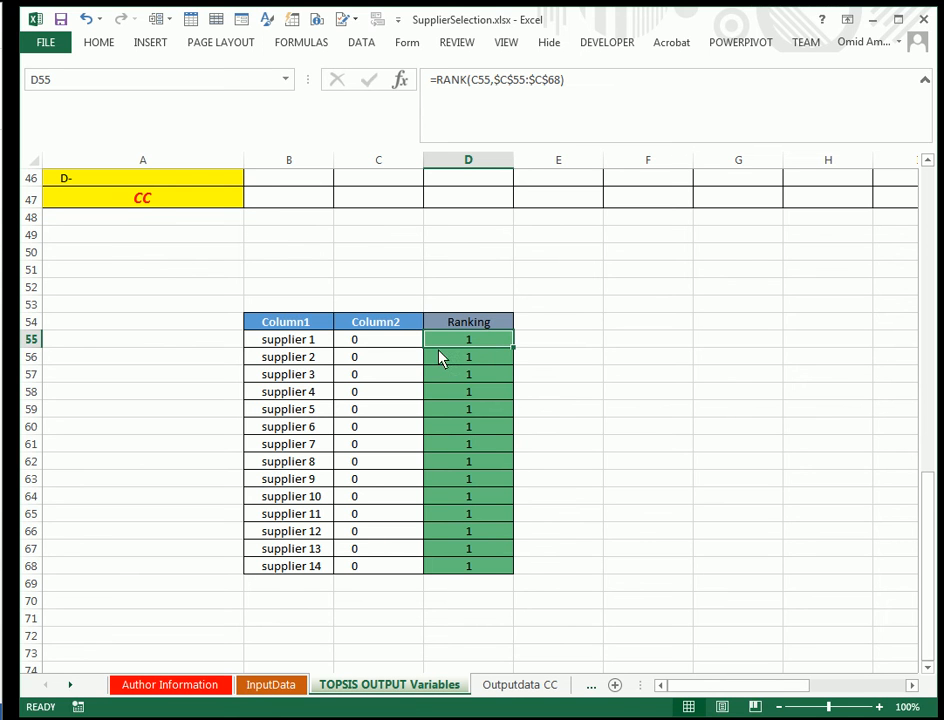
mouse_move(416, 384)
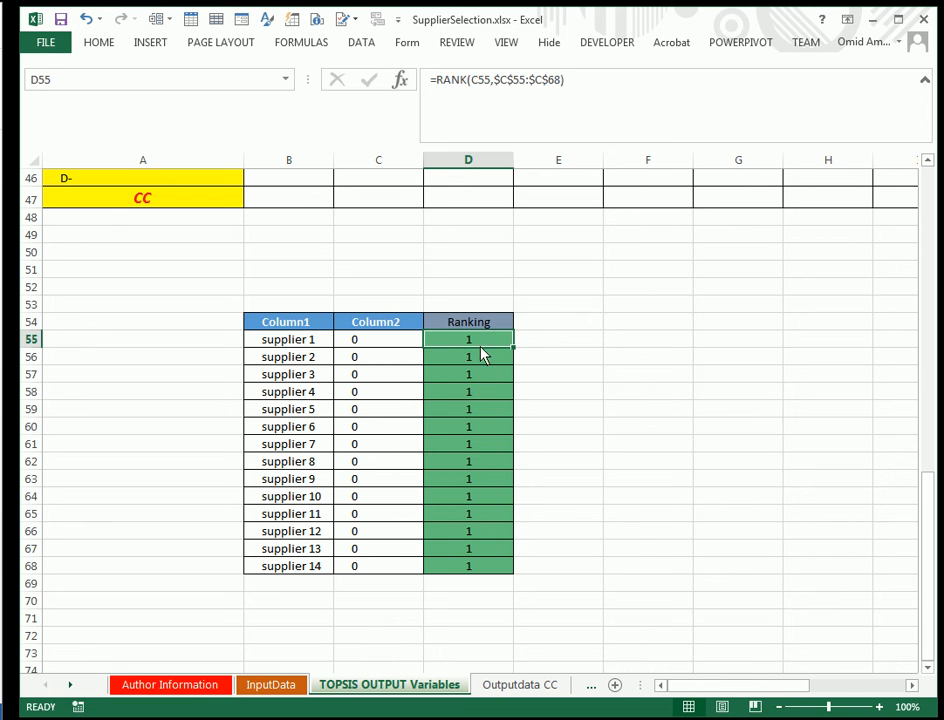
mouse_move(390, 396)
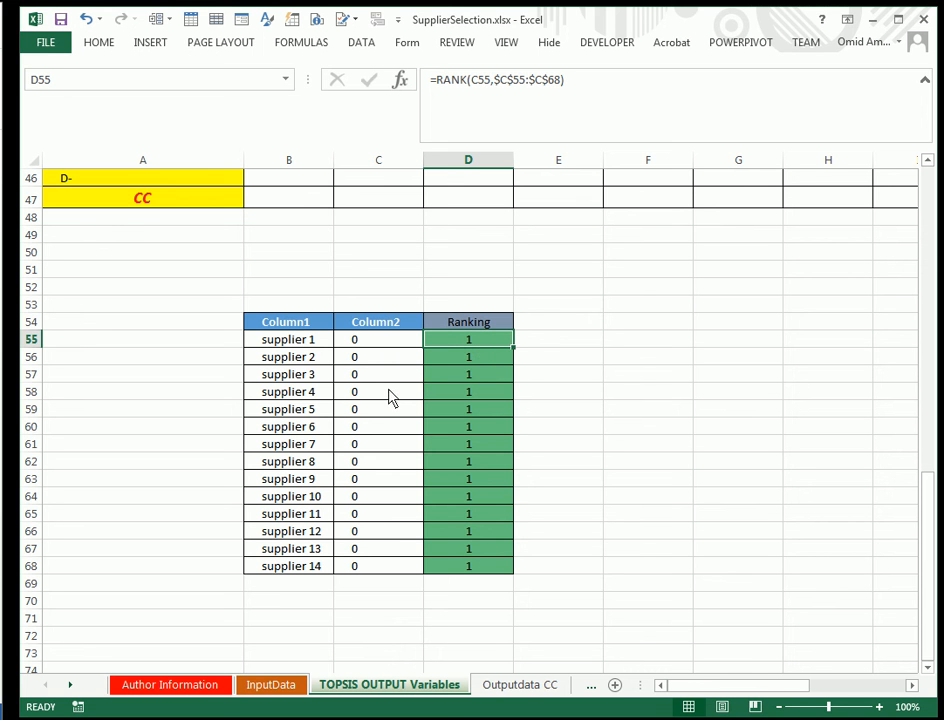
mouse_move(532, 368)
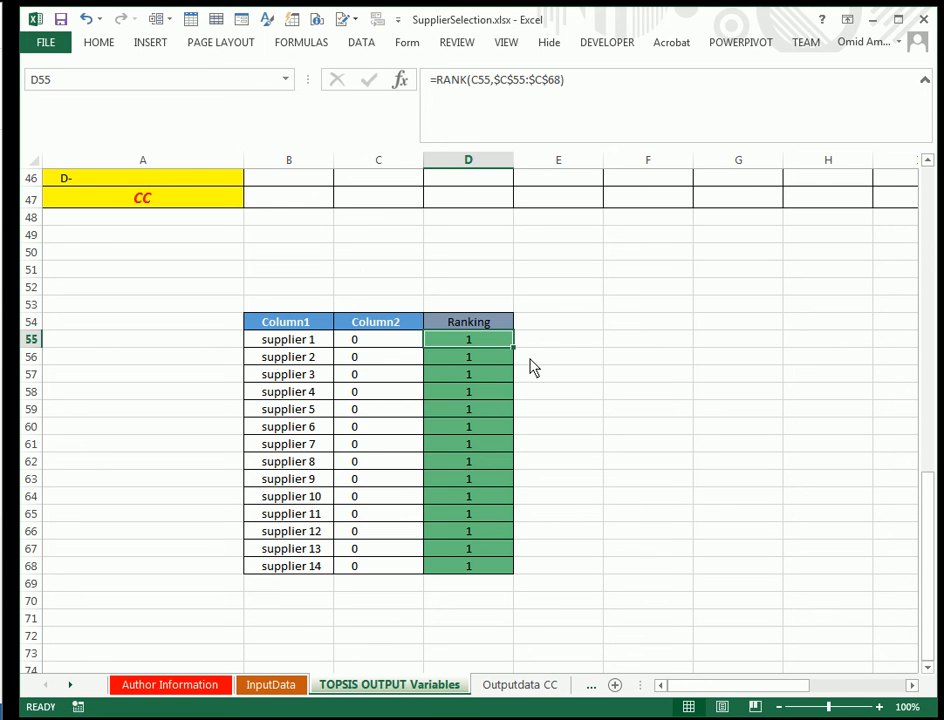
mouse_move(552, 356)
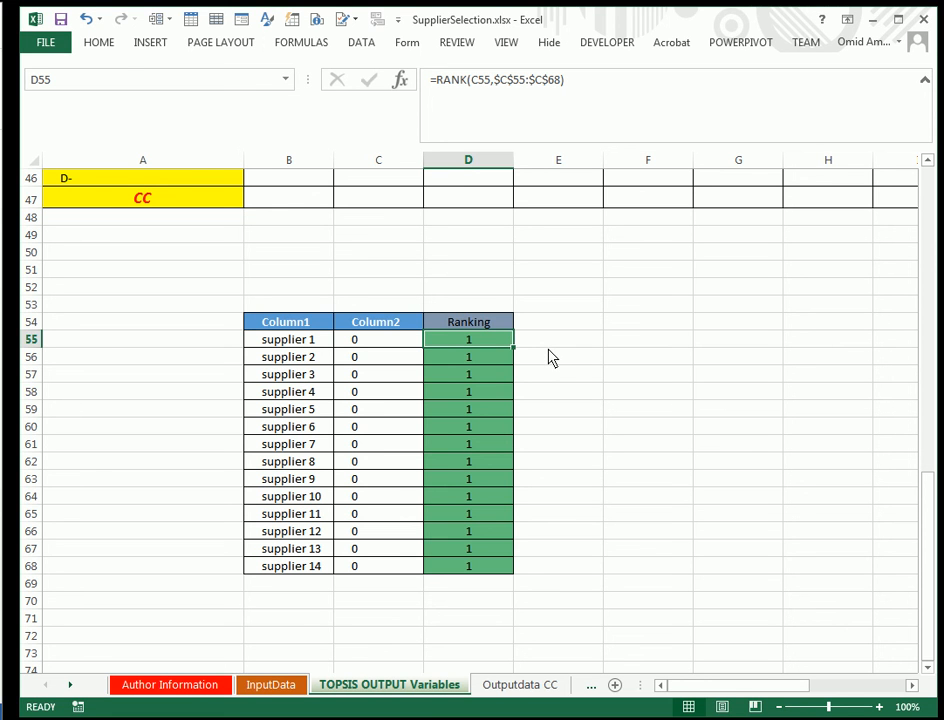
mouse_move(392, 380)
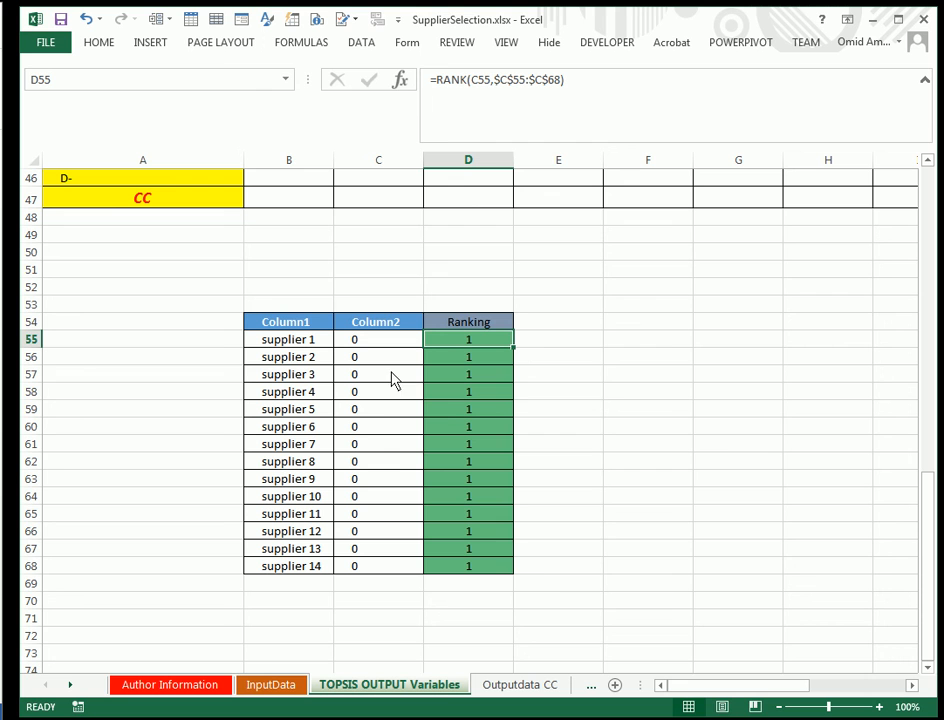
mouse_move(596, 438)
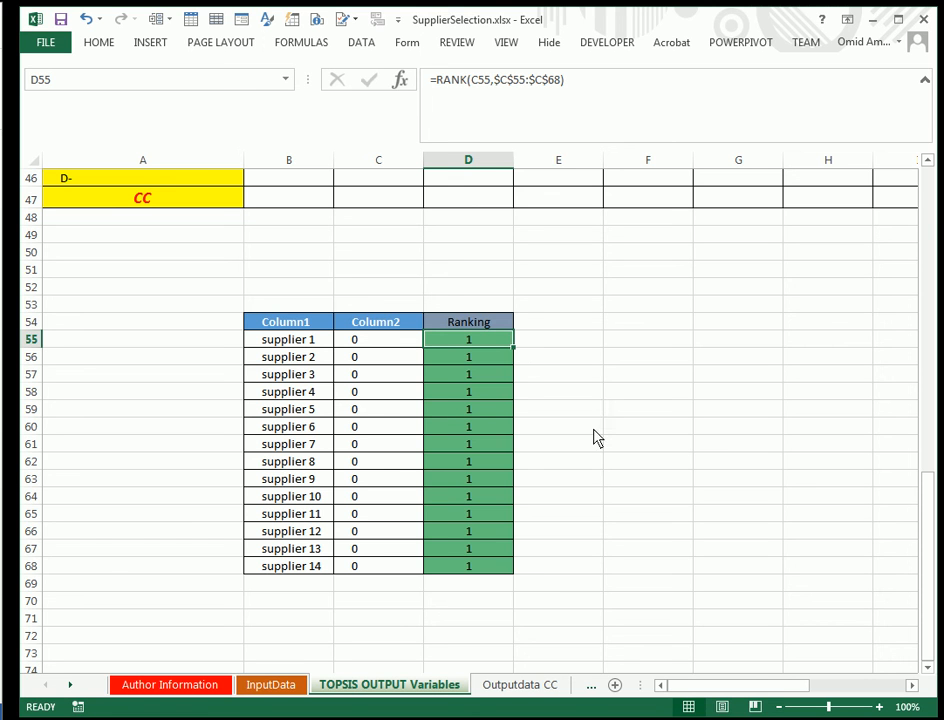
mouse_move(668, 606)
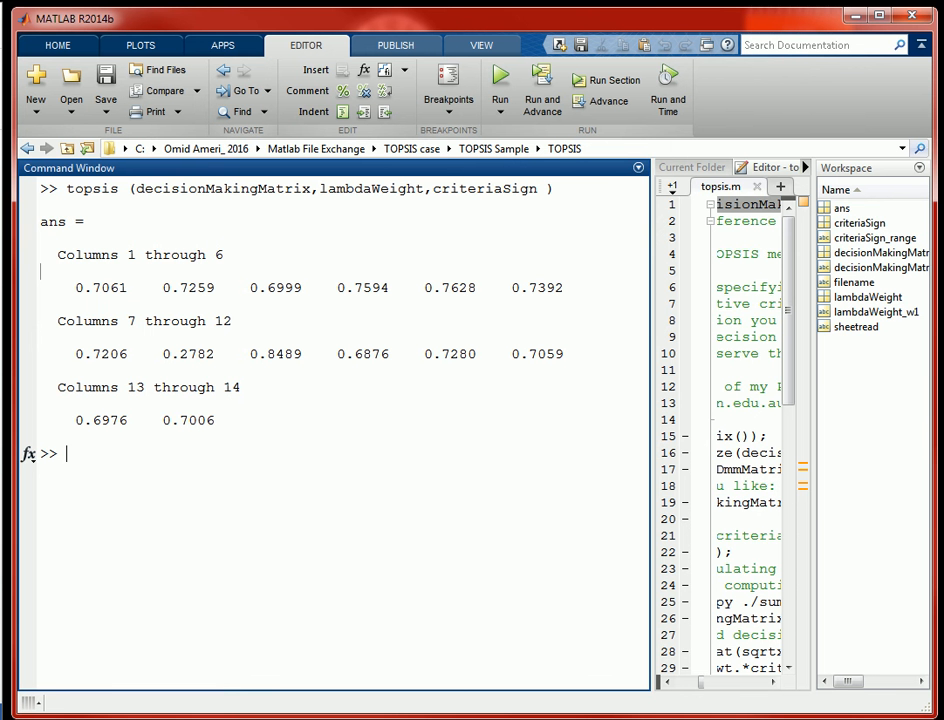
mouse_move(160, 640)
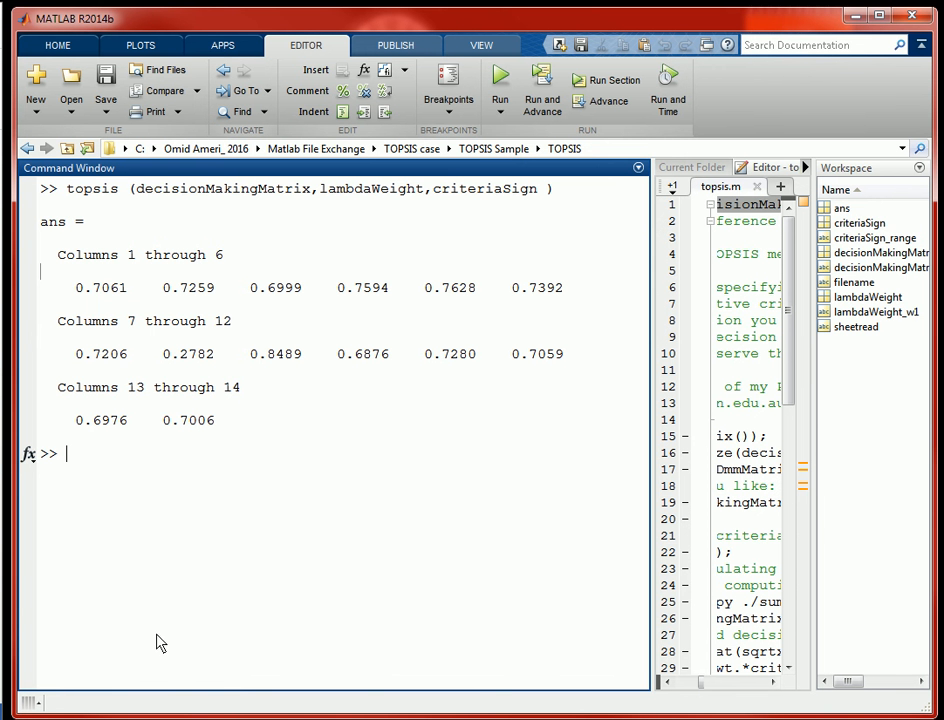
- Clear the workspace variables and the Command Window output with clear and clc
text(clear)
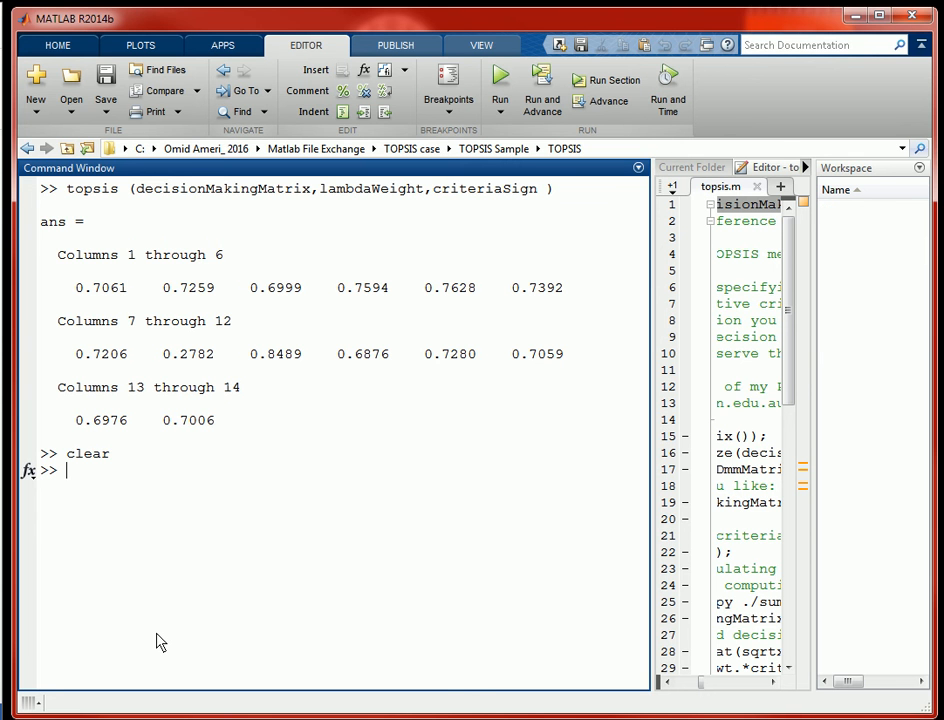
text(clc)
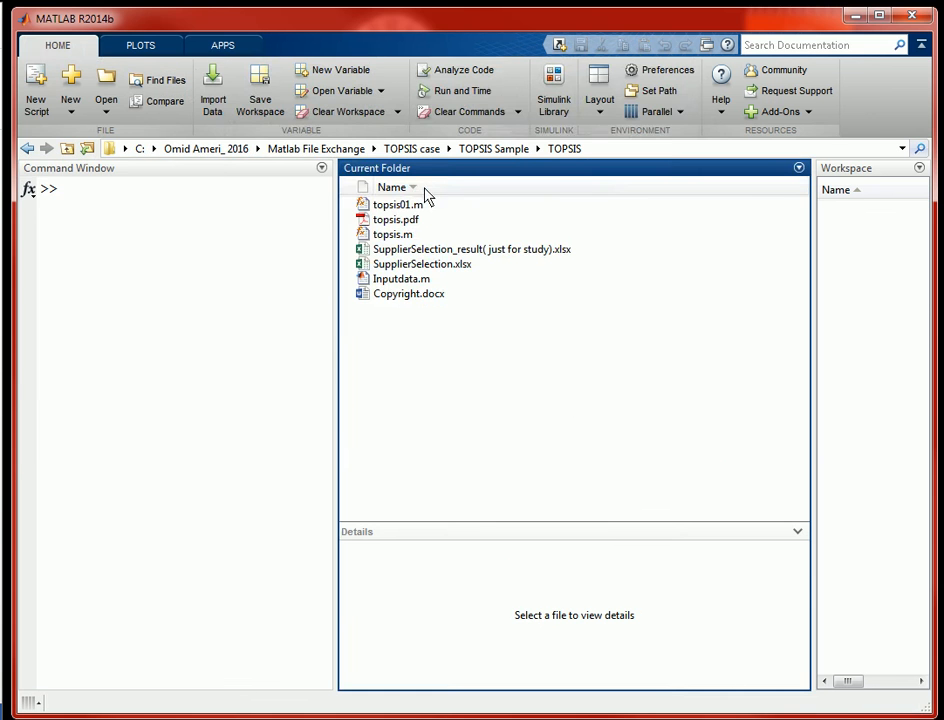
- Load Inputdata.m from the TOPSIS folder into the editor
click(104, 80)
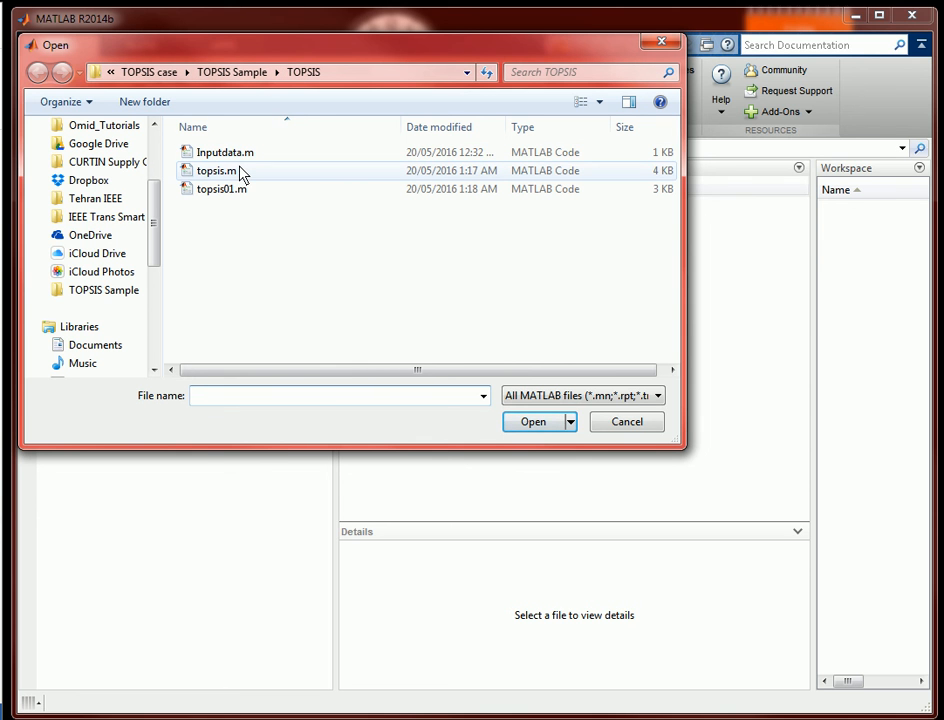
click(224, 152)
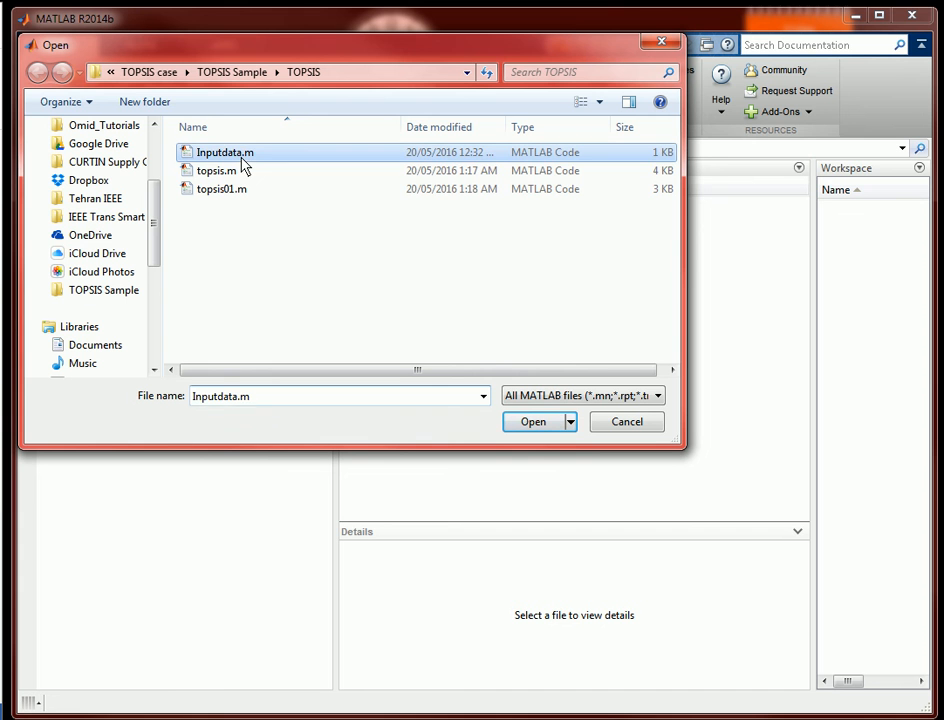
mouse_move(308, 196)
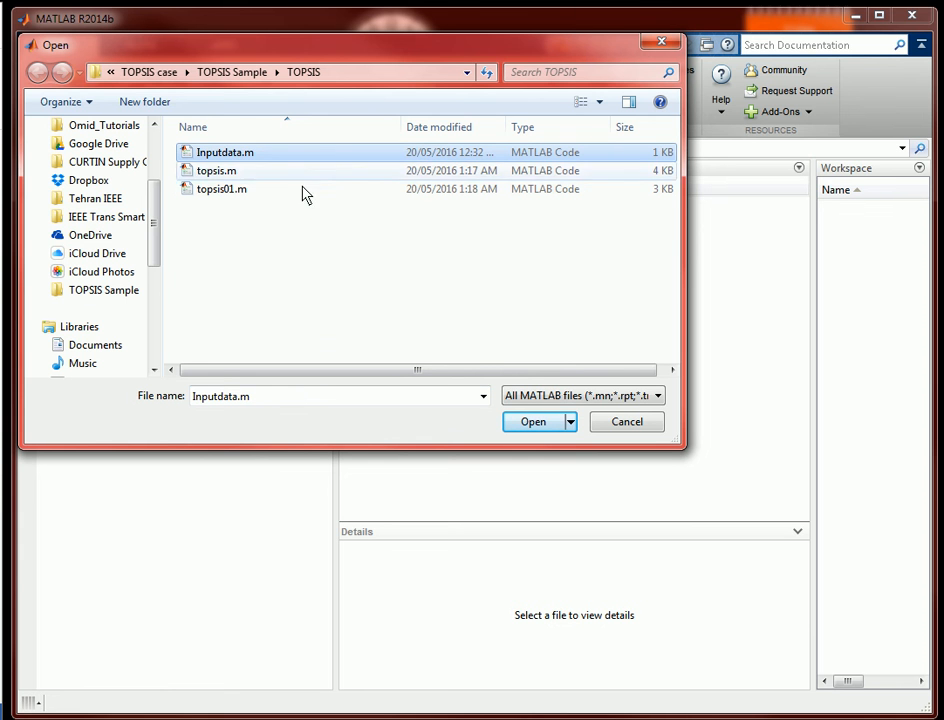
click(216, 170)
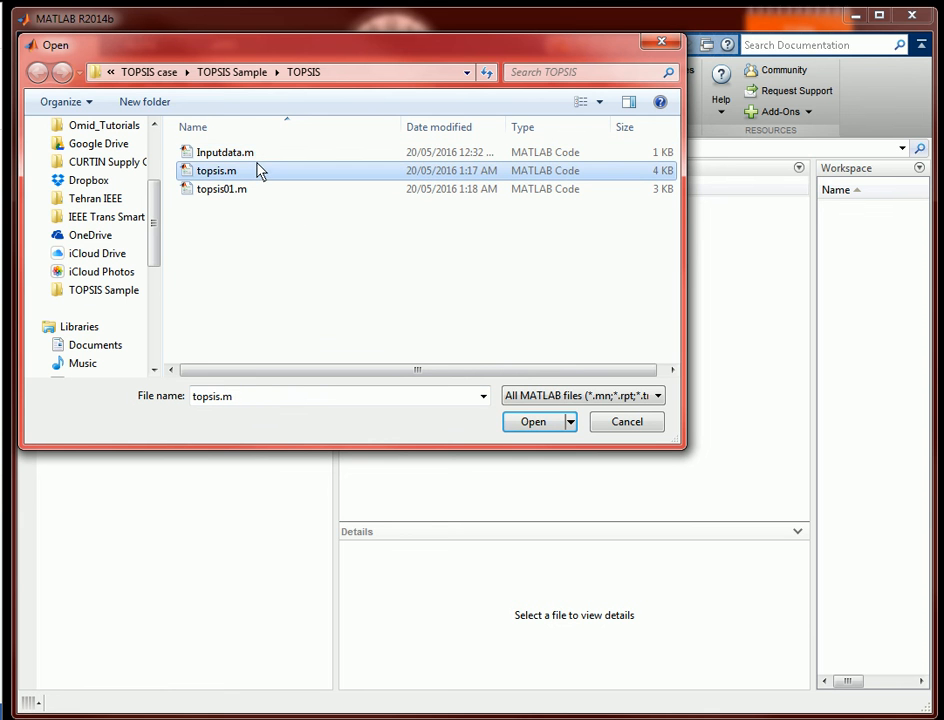
double_click(224, 152)
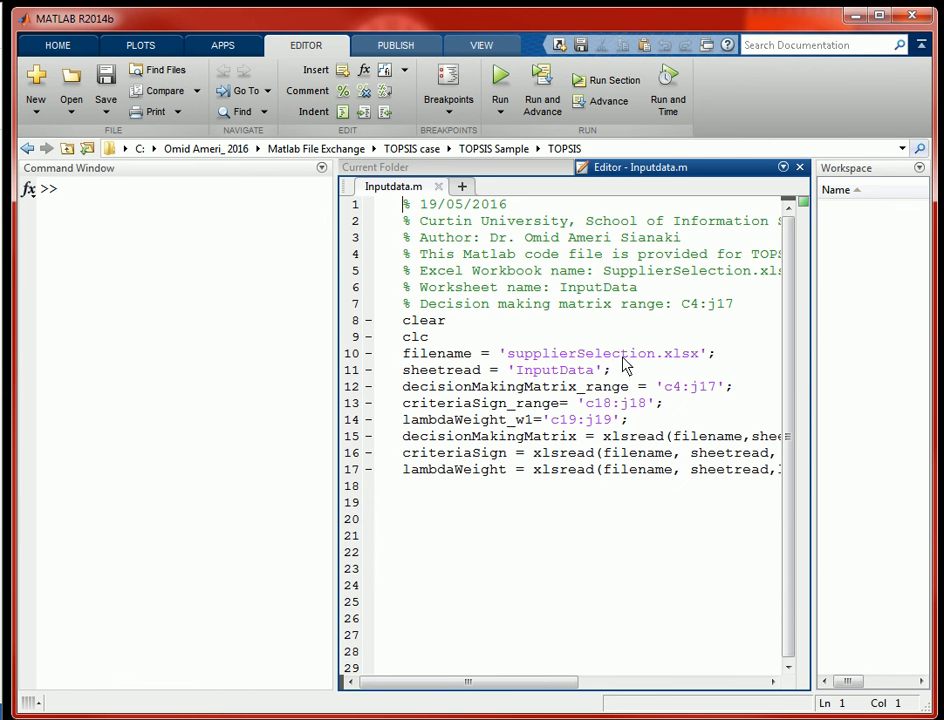
double_click(684, 386)
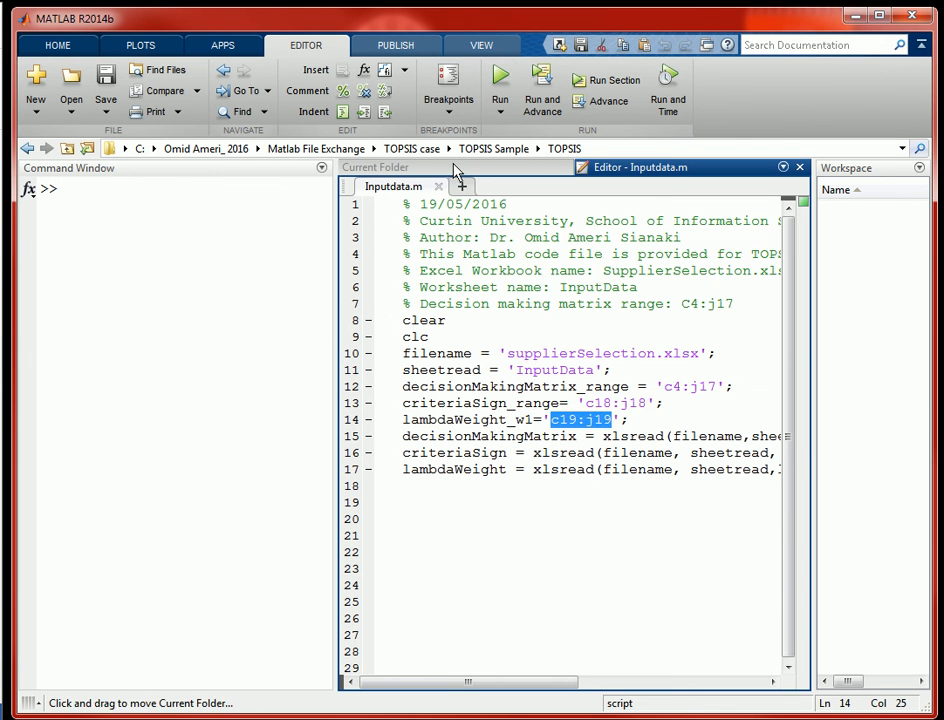
- Run the Inputdata script, filling the workspace with the decision matrix, criteria signs and weights
click(500, 88)
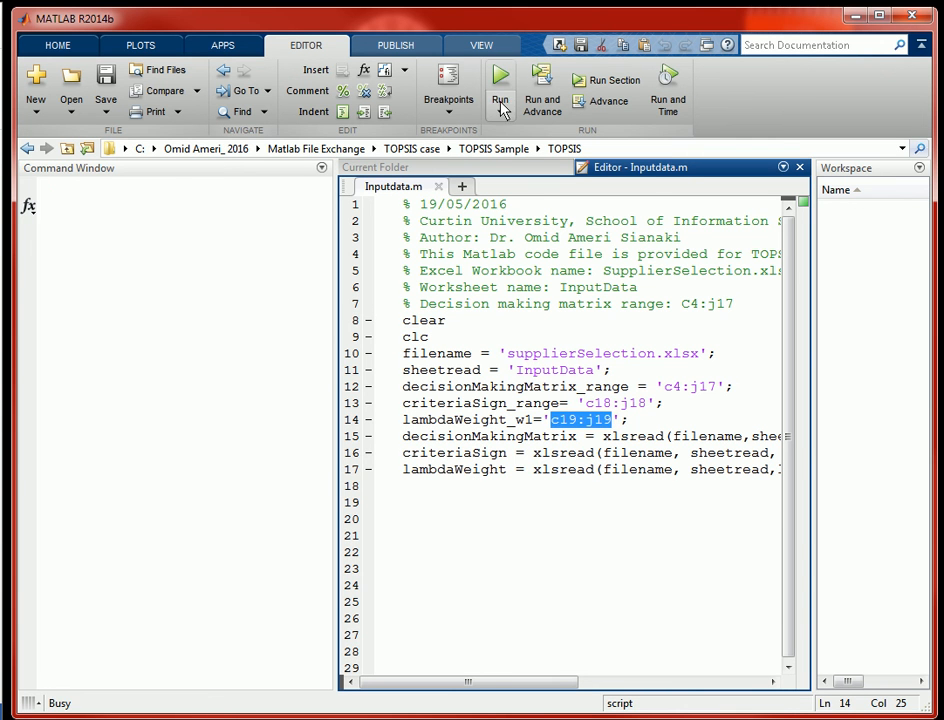
mouse_move(508, 240)
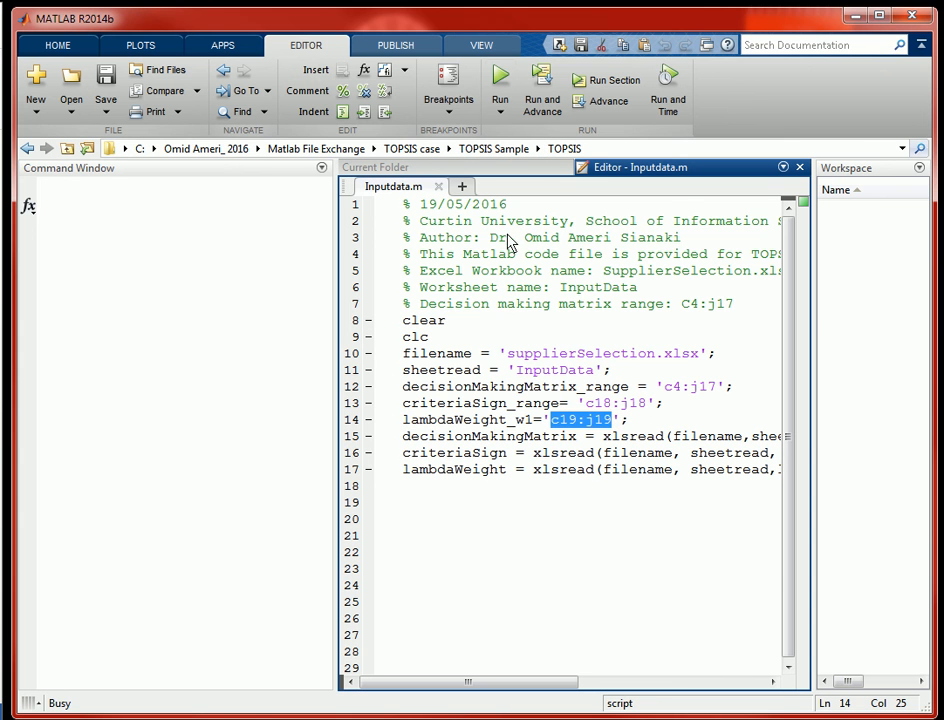
click(500, 88)
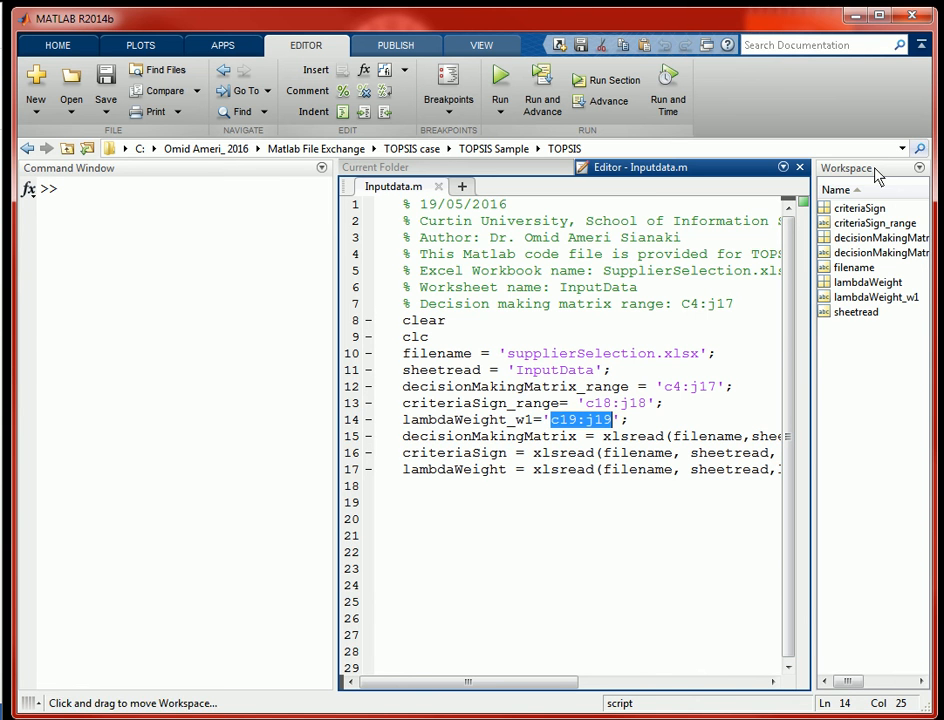
mouse_move(856, 312)
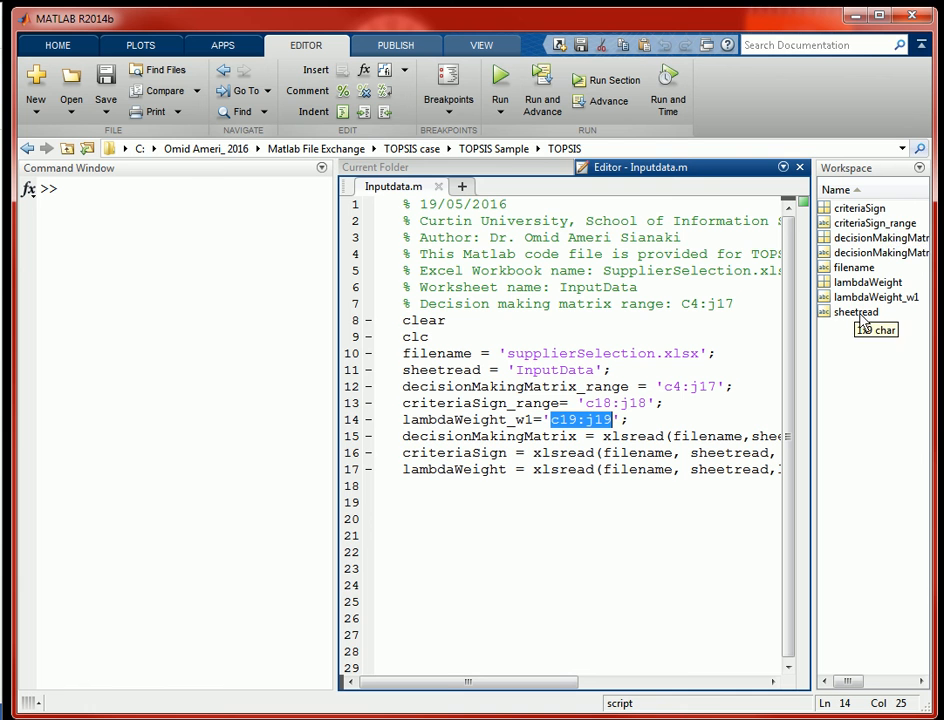
mouse_move(508, 272)
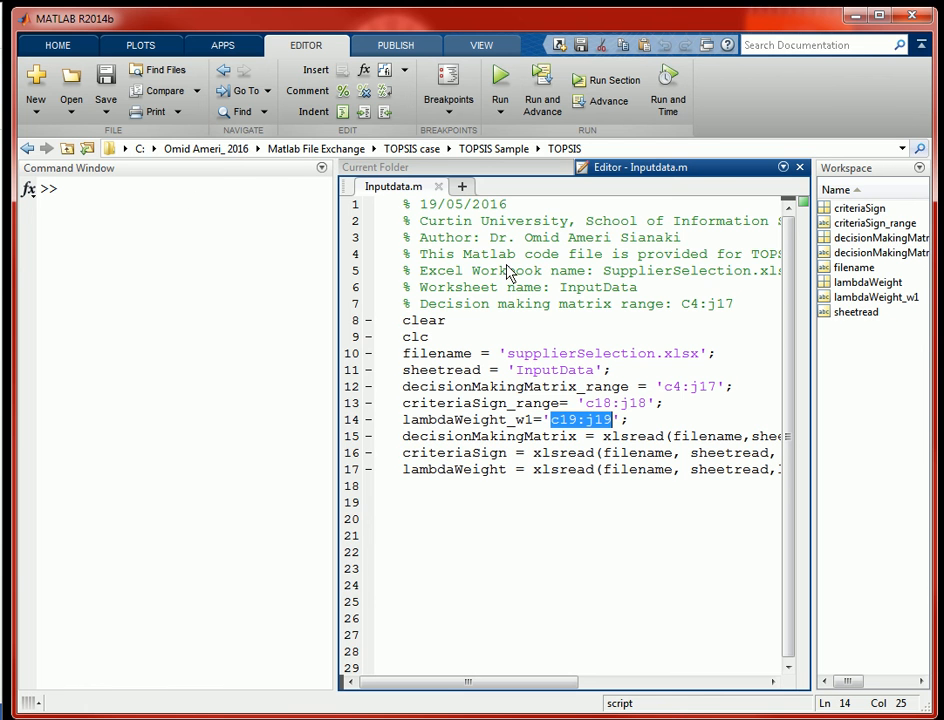
- Load topsis.m from the TOPSIS folder into the editor beside Inputdata
click(70, 84)
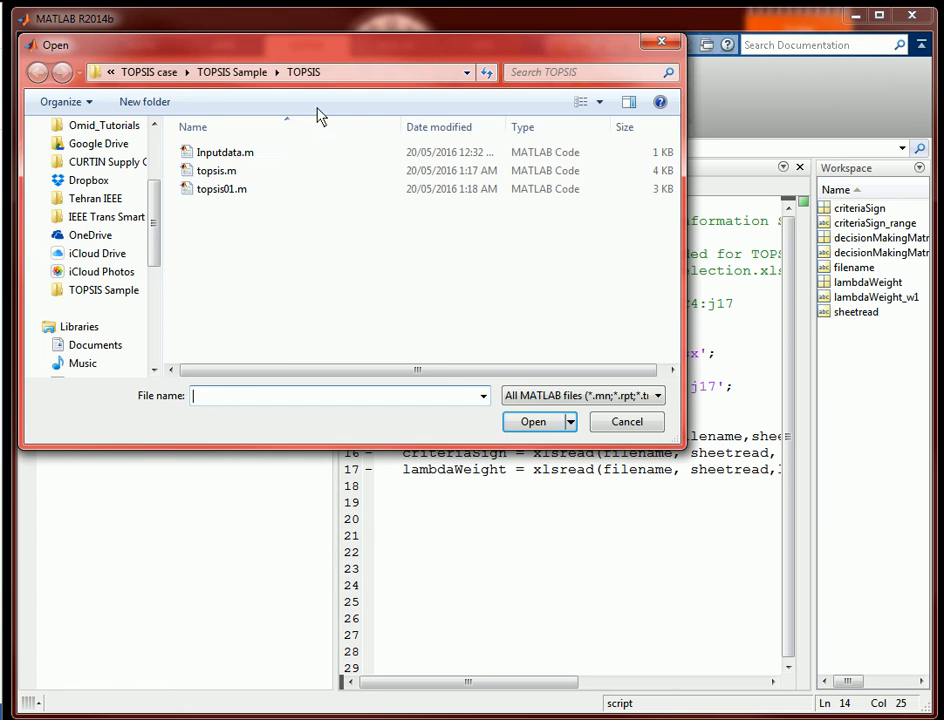
click(216, 170)
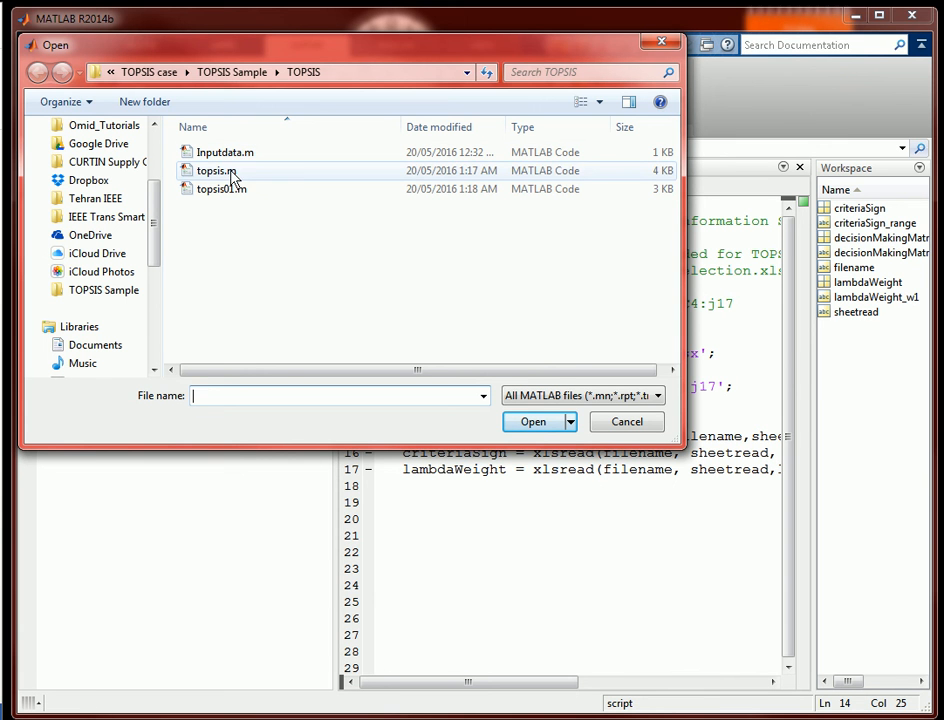
click(216, 170)
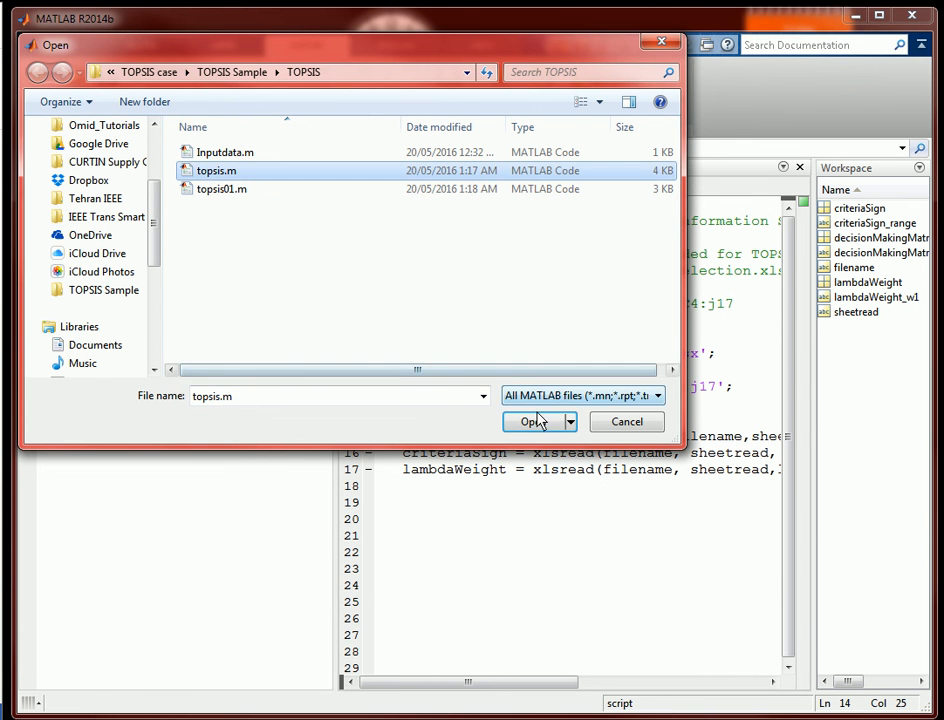
click(532, 420)
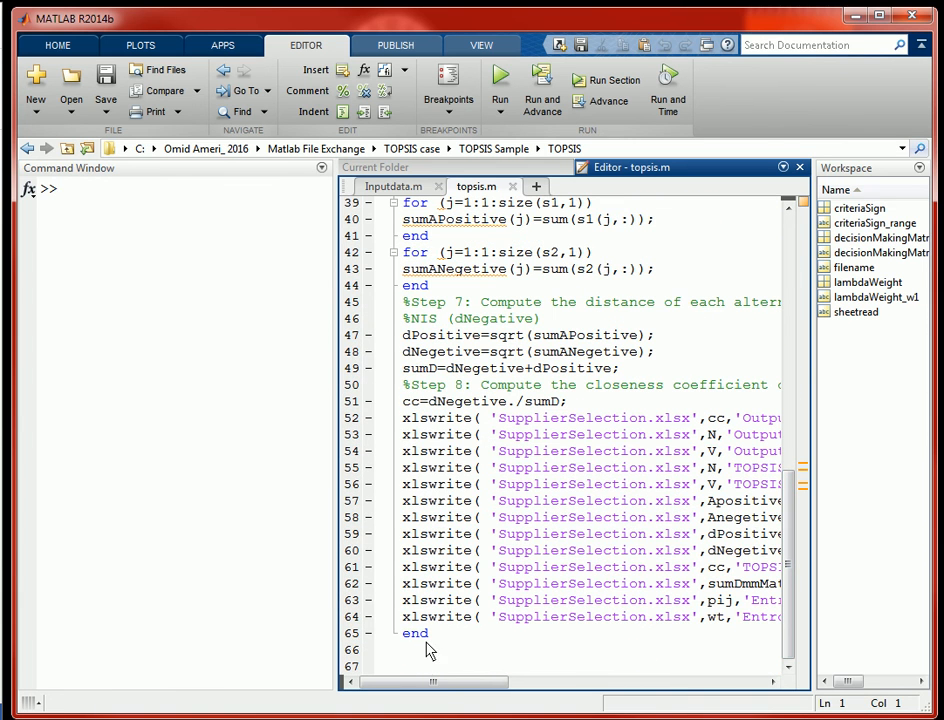
- Scroll the topsis function rightward to read its xlswrite output lines
drag(432, 680, 504, 680)
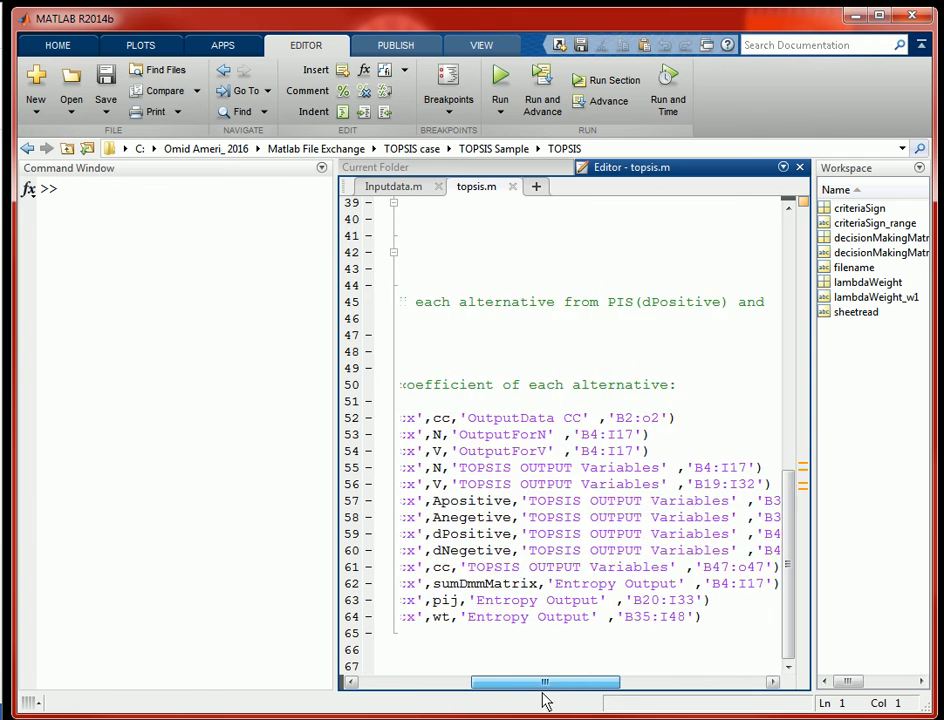
drag(544, 680, 528, 688)
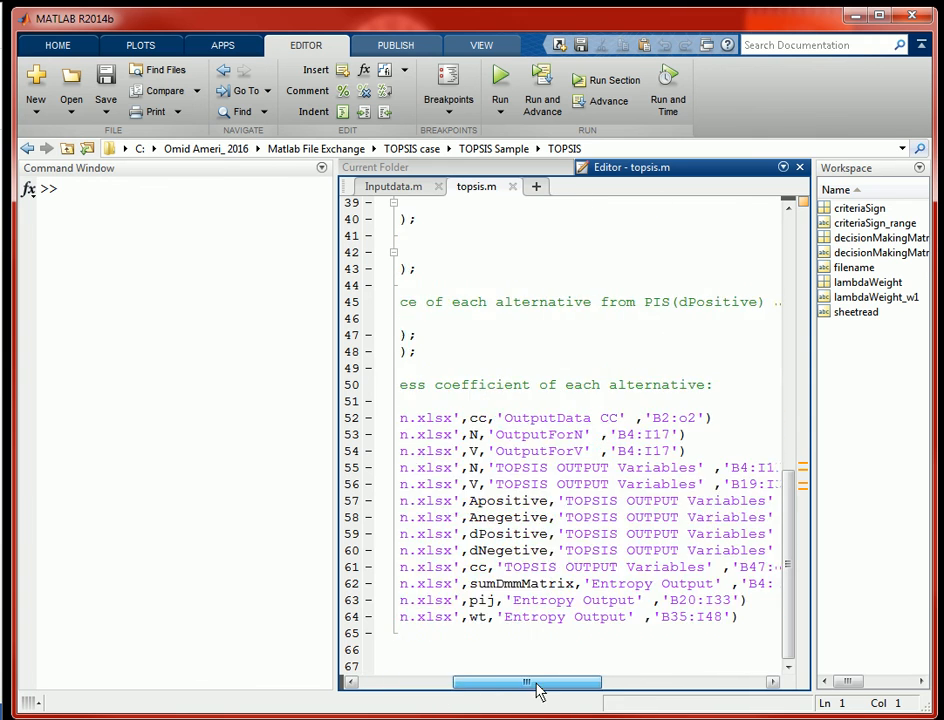
drag(528, 680, 544, 680)
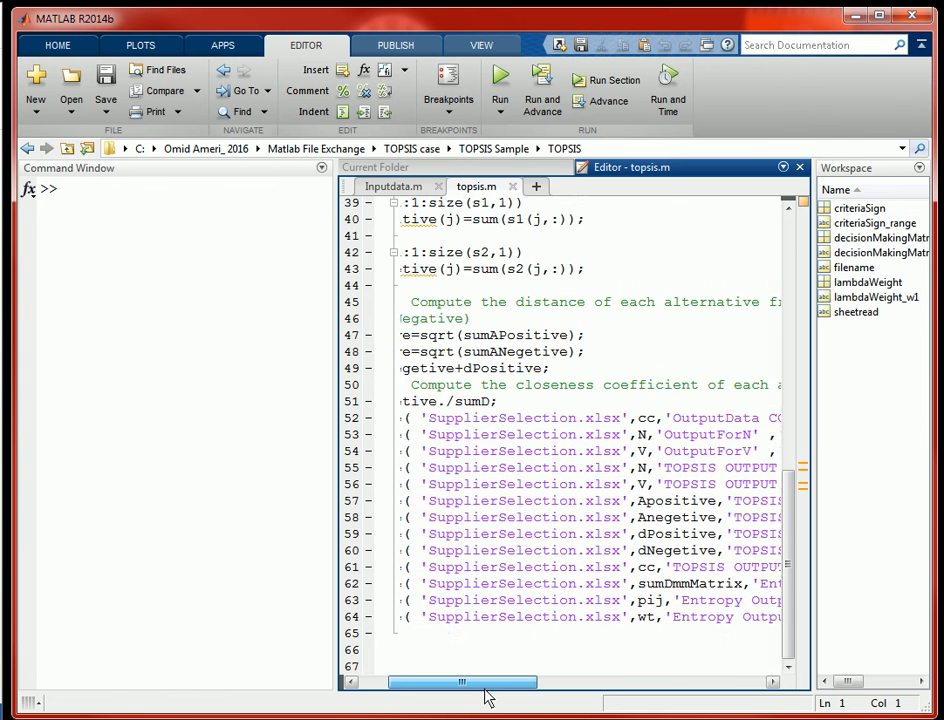
scroll(right, 3)
text(topsis (decisionMakingMatrix,lambdaWeight,criteriaSign ))
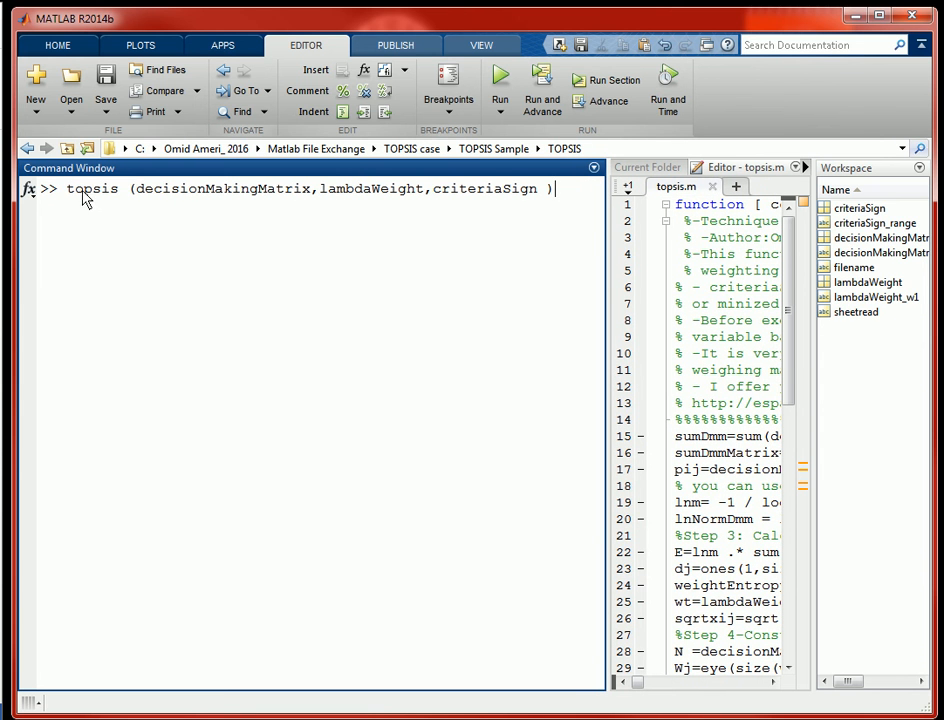
mouse_move(140, 200)
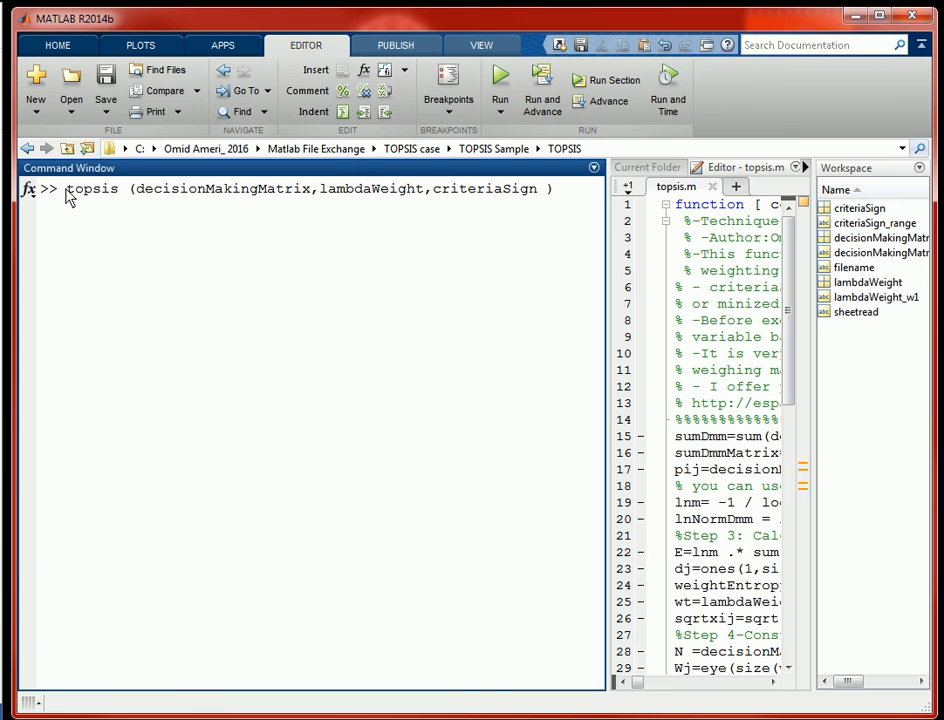
mouse_move(138, 204)
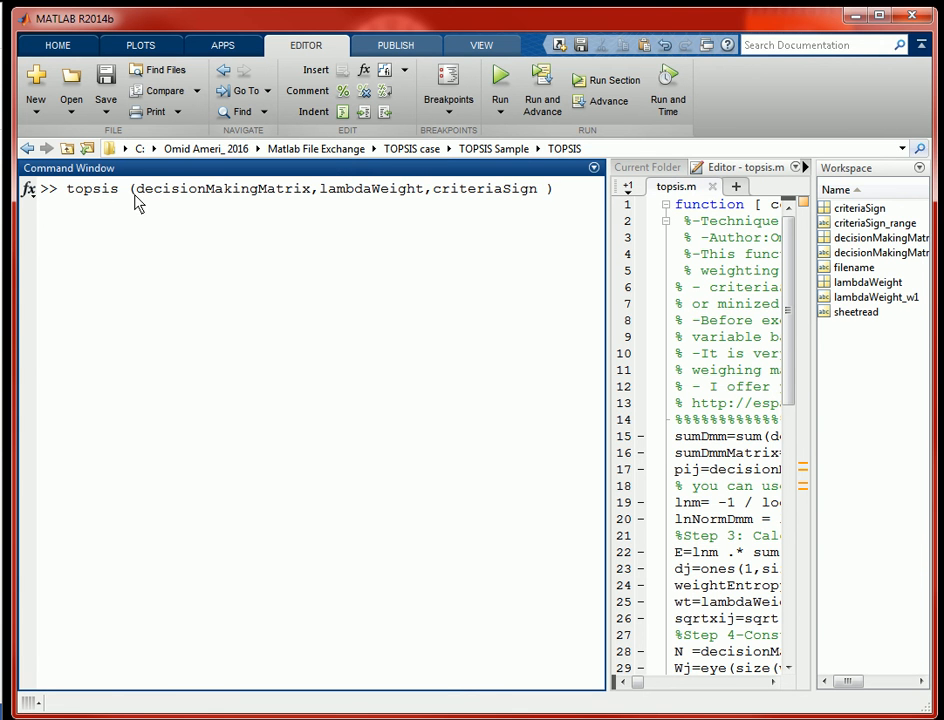
- Run topsis(decisionMakingMatrix,lambdaWeight,criteriaSign), returning fourteen closeness coefficients, the largest 0.8489
double_click(90, 188)
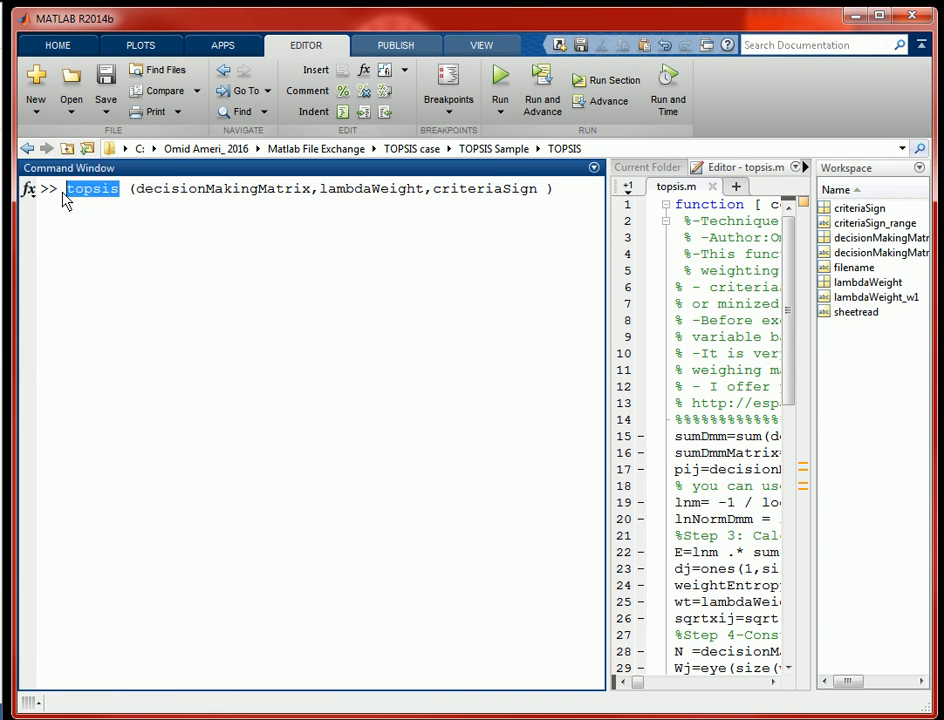
mouse_move(252, 204)
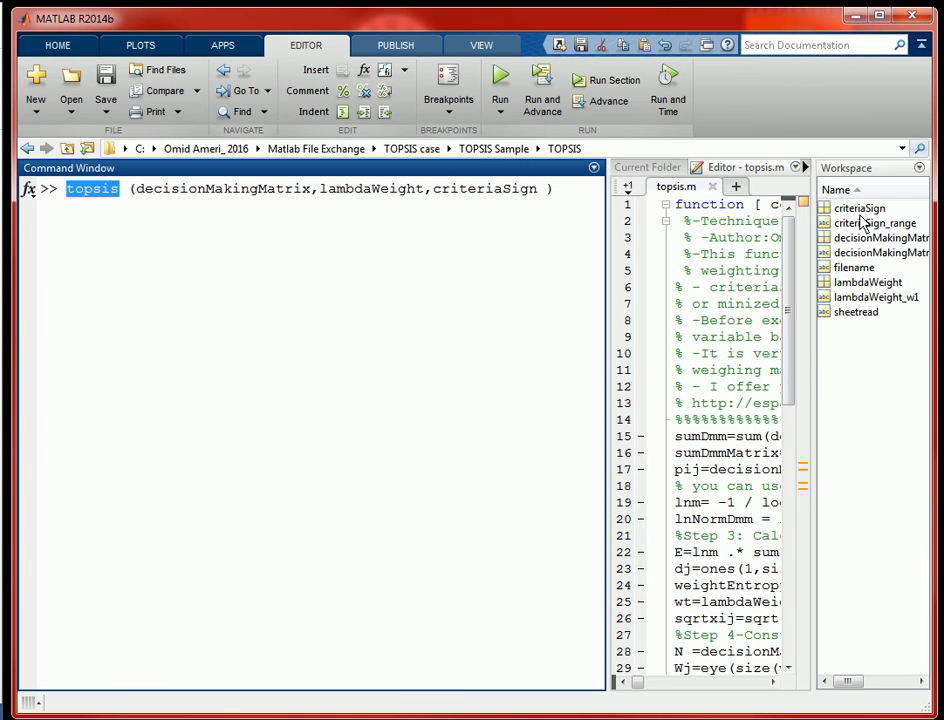
mouse_move(858, 222)
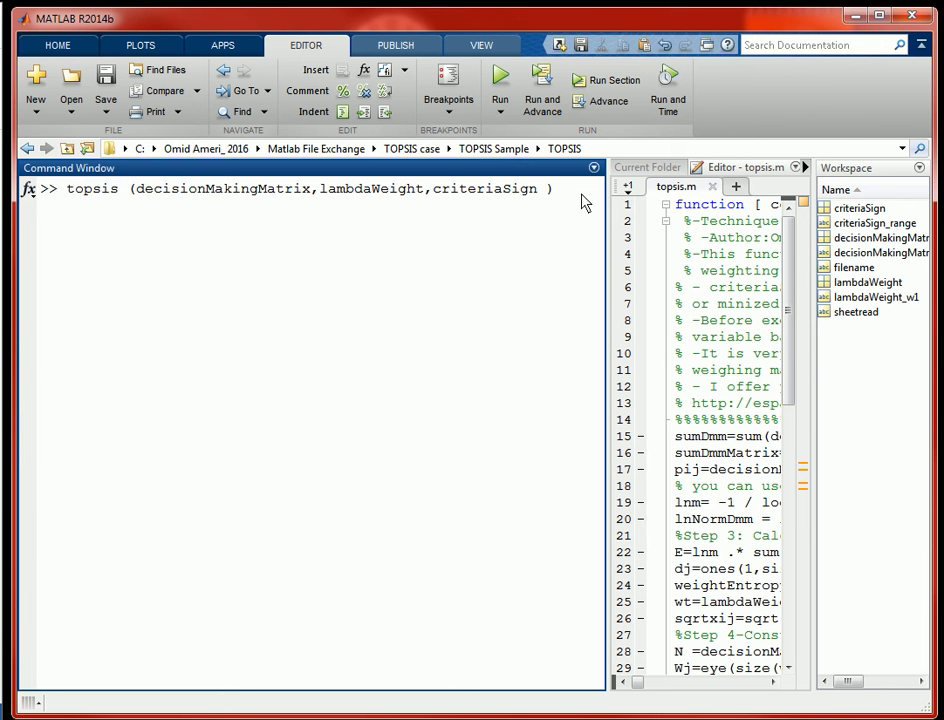
key(enter)
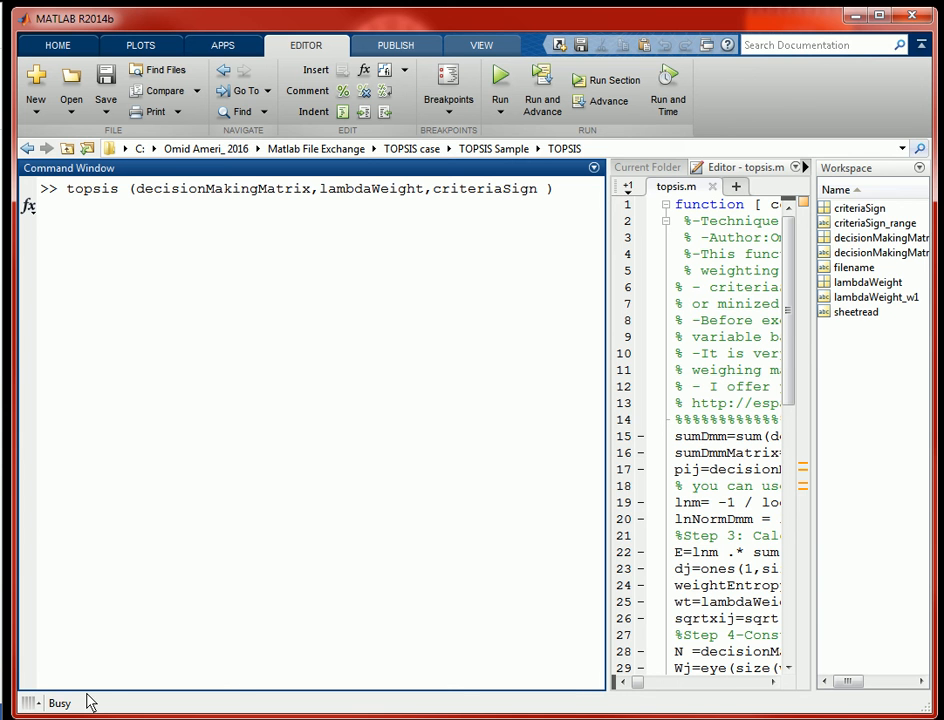
mouse_move(170, 398)
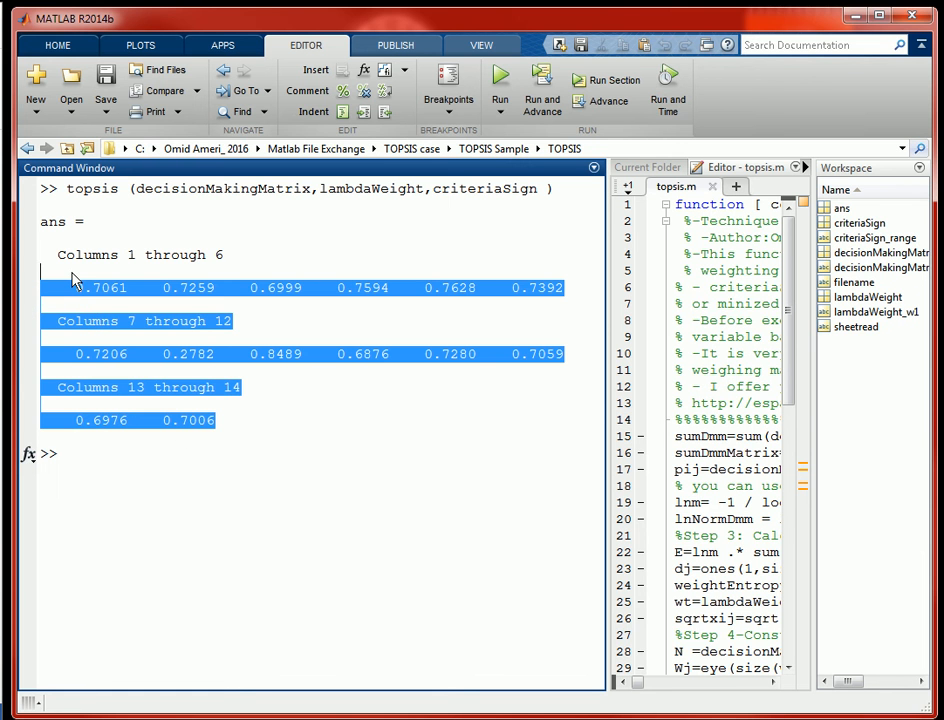
mouse_move(364, 400)
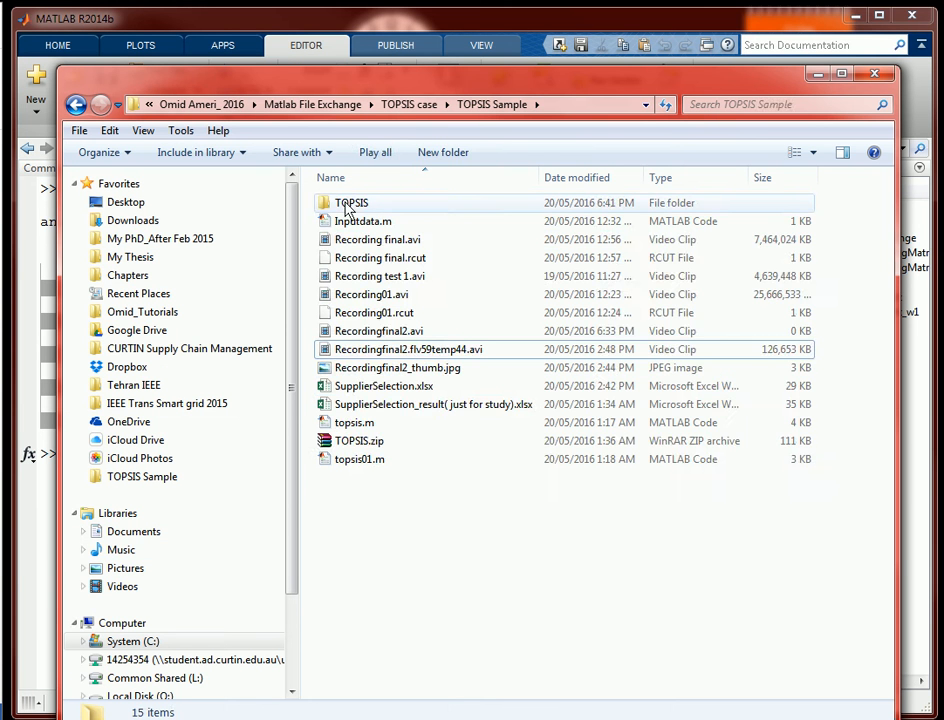
- Launch SupplierSelection.xlsx from the TOPSIS folder in File Explorer
double_click(352, 202)
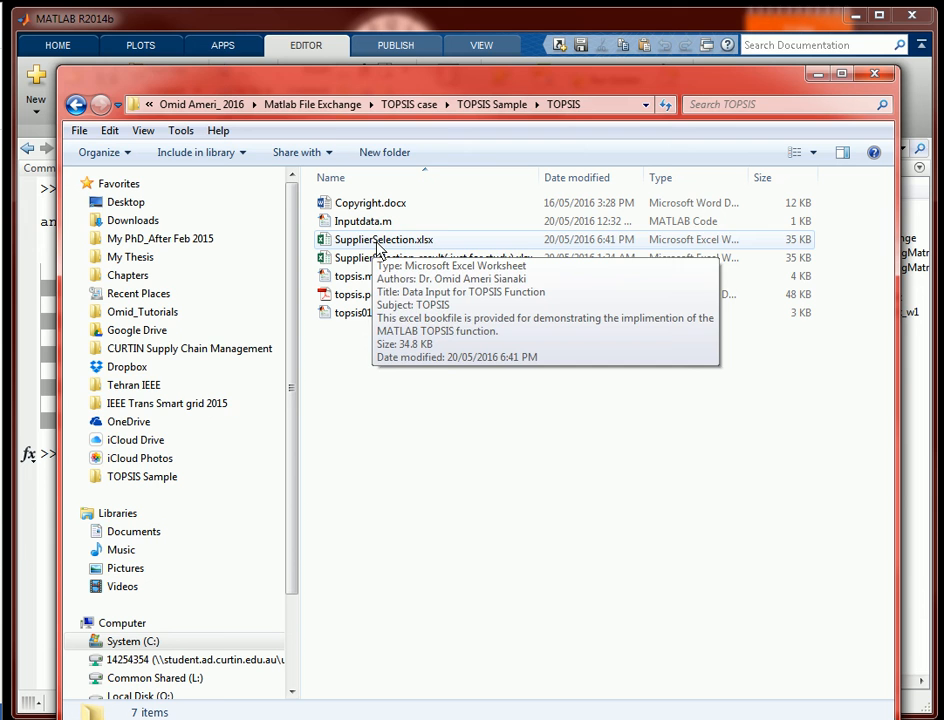
double_click(384, 240)
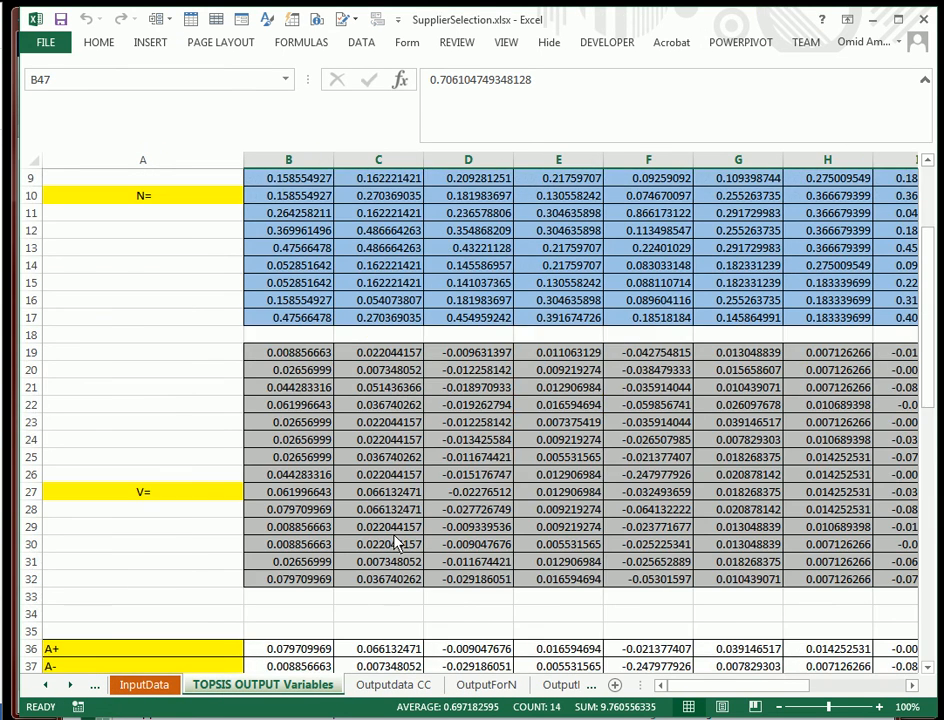
- Scroll to the CC row and ranking table, pointing out supplier 9 first, supplier 5 second and supplier 8 last
scroll(up, 3)
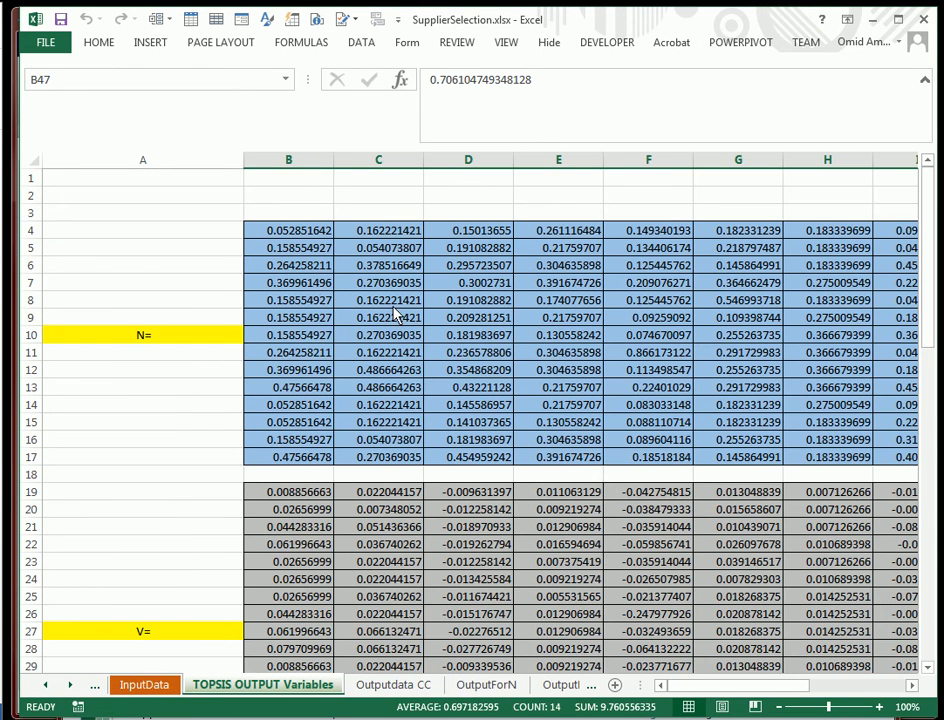
scroll(down, 3)
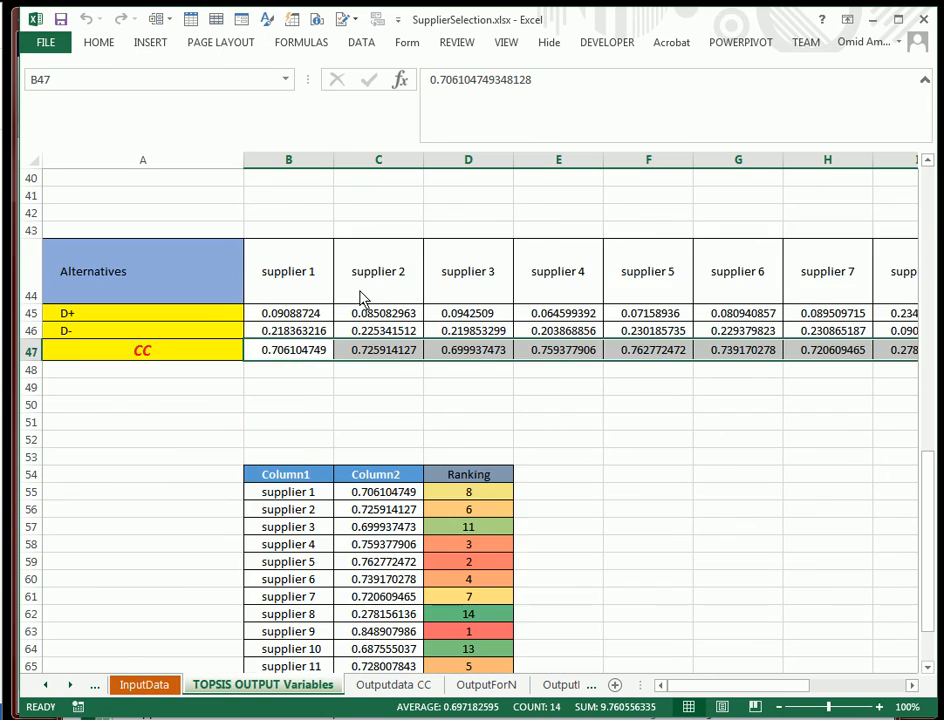
scroll(down, 3)
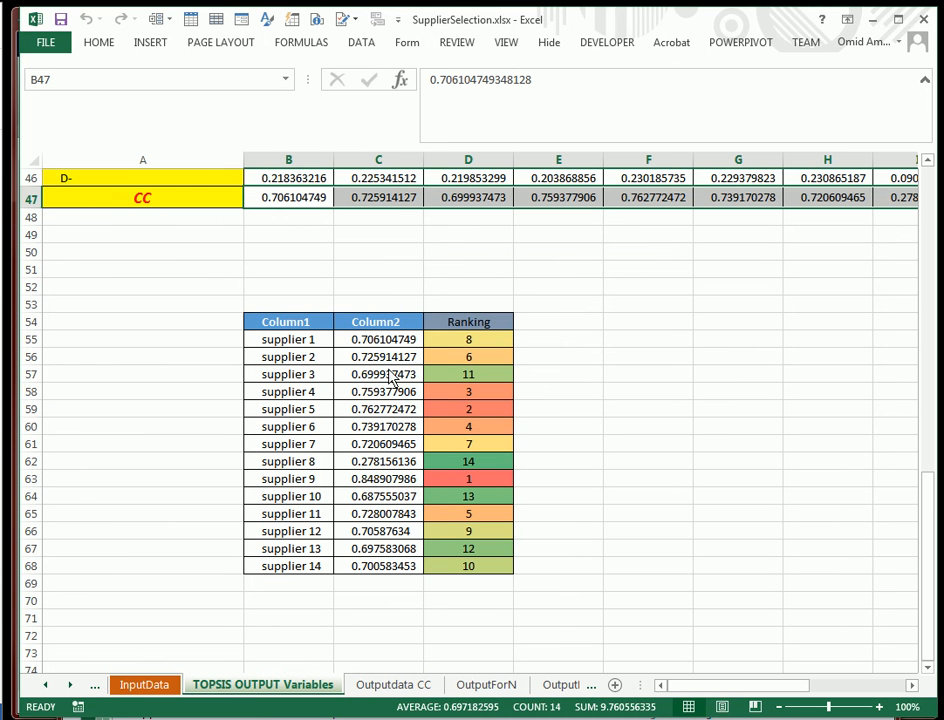
mouse_move(480, 490)
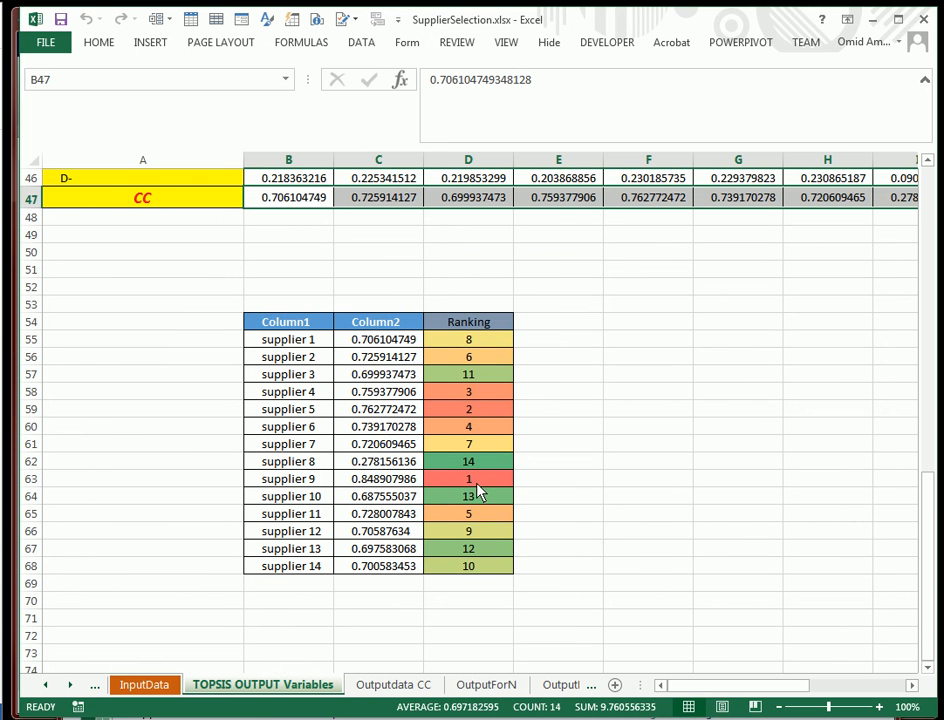
click(288, 478)
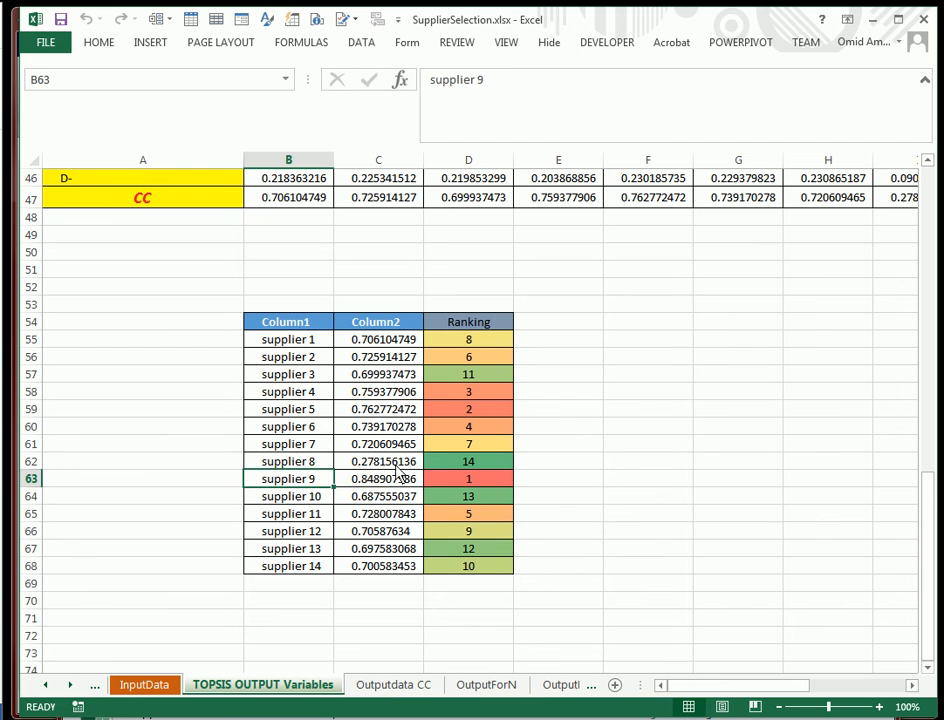
click(288, 460)
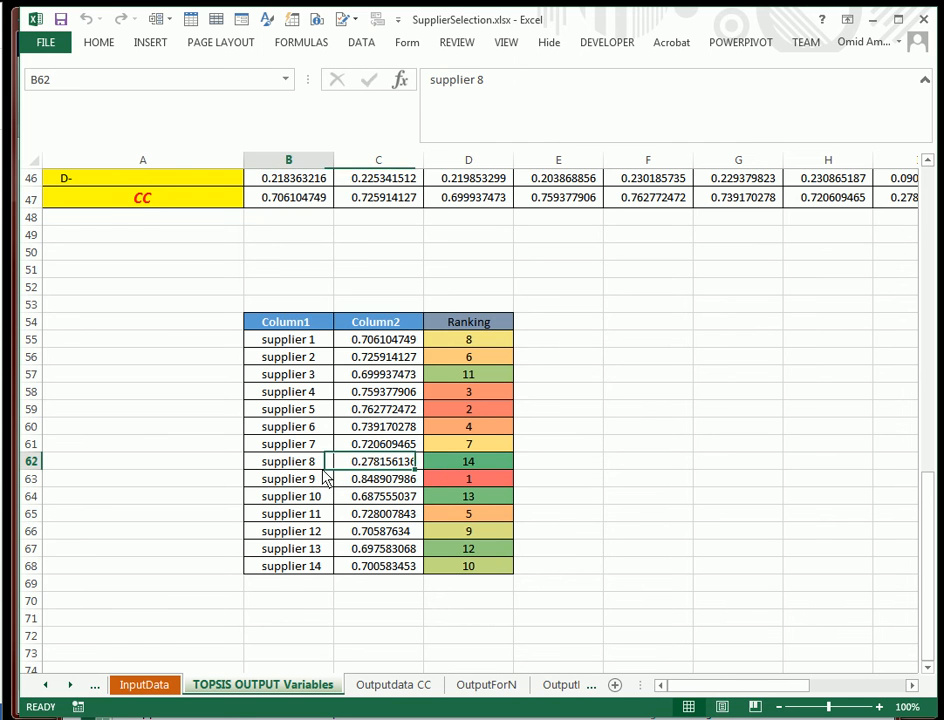
click(468, 408)
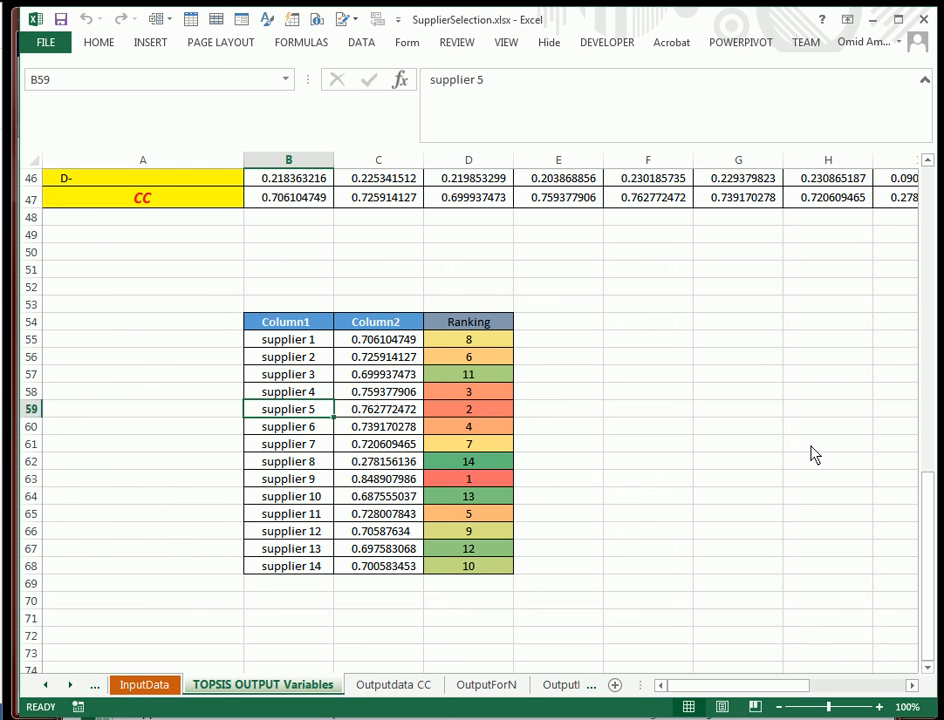
mouse_move(842, 264)
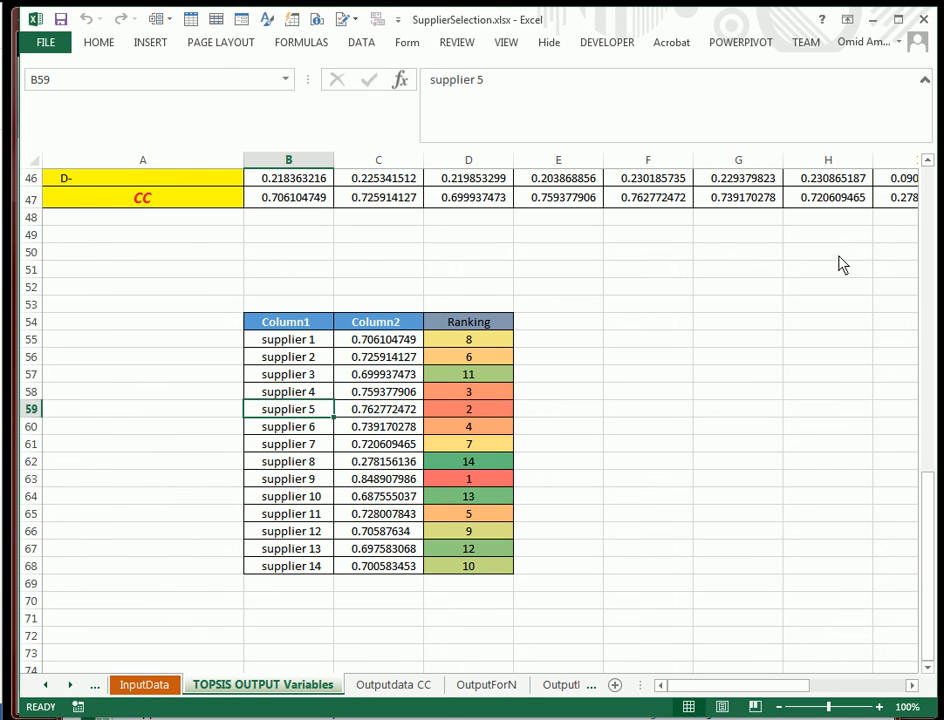